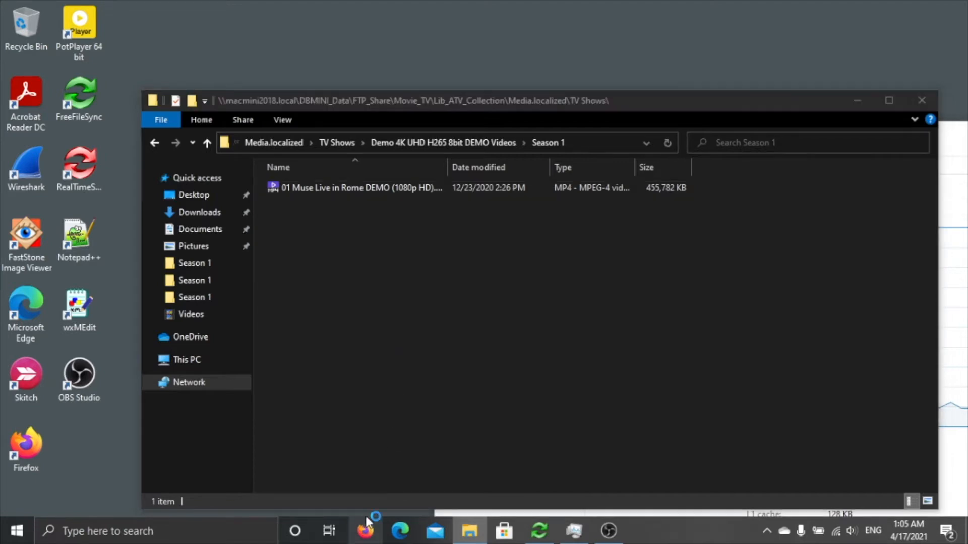
- Switch from the Season 1 folder to the Firefox browser on the taskbar
click(365, 531)
text(po)
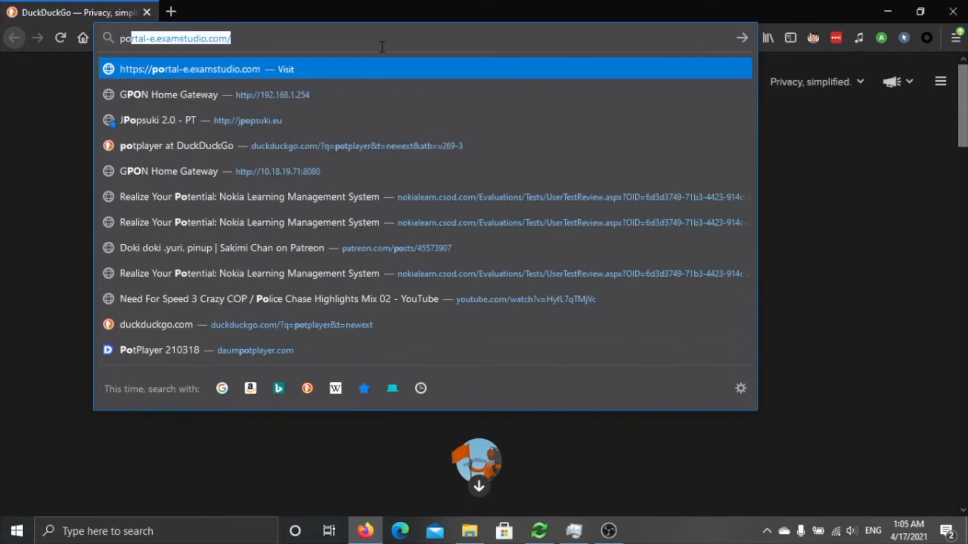
- Search DuckDuckGo for 'potplayer' and open the 'Download | PotPlayer' result
click(176, 145)
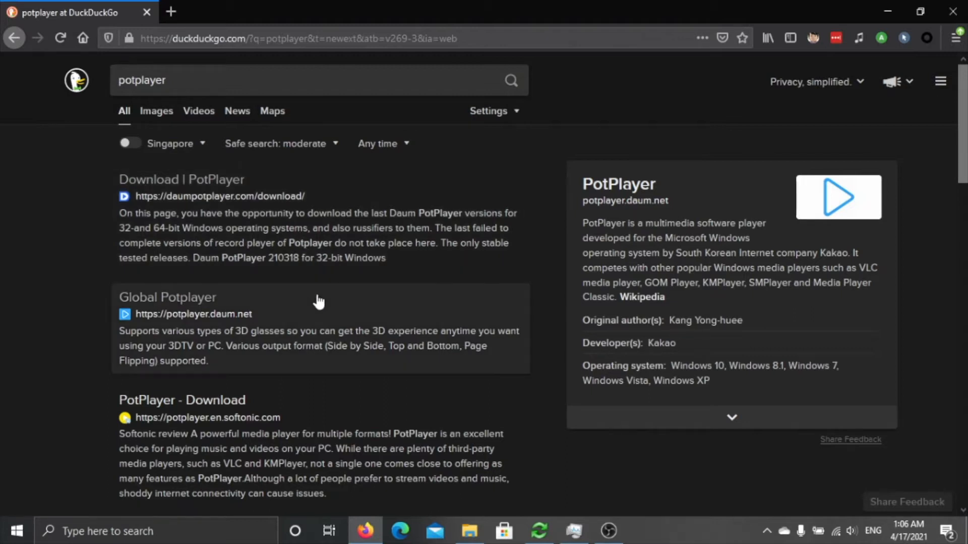
mouse_move(206, 302)
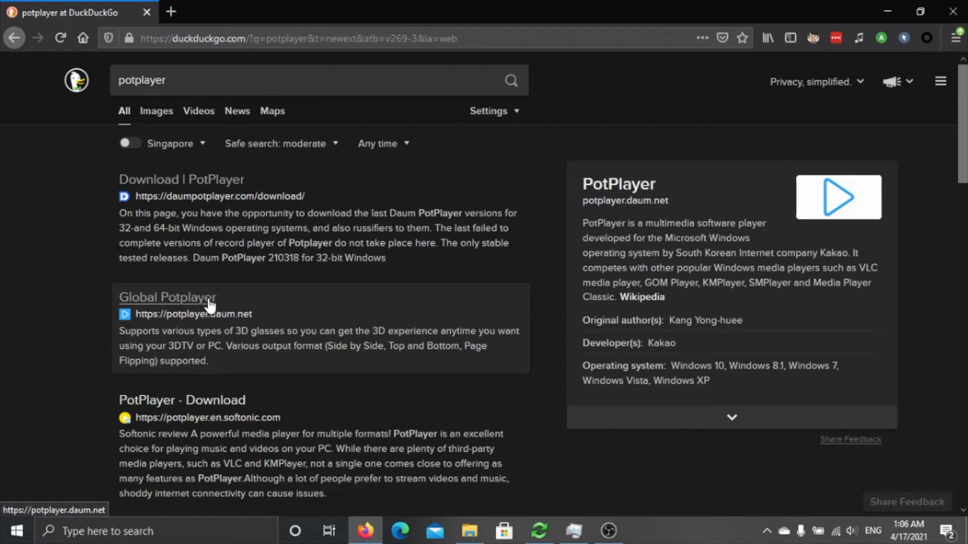
mouse_move(189, 309)
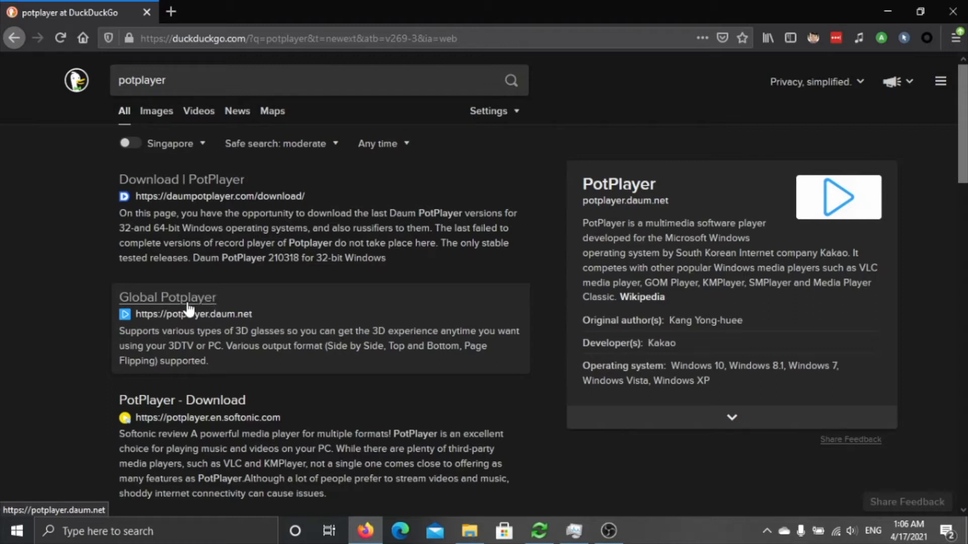
mouse_move(102, 304)
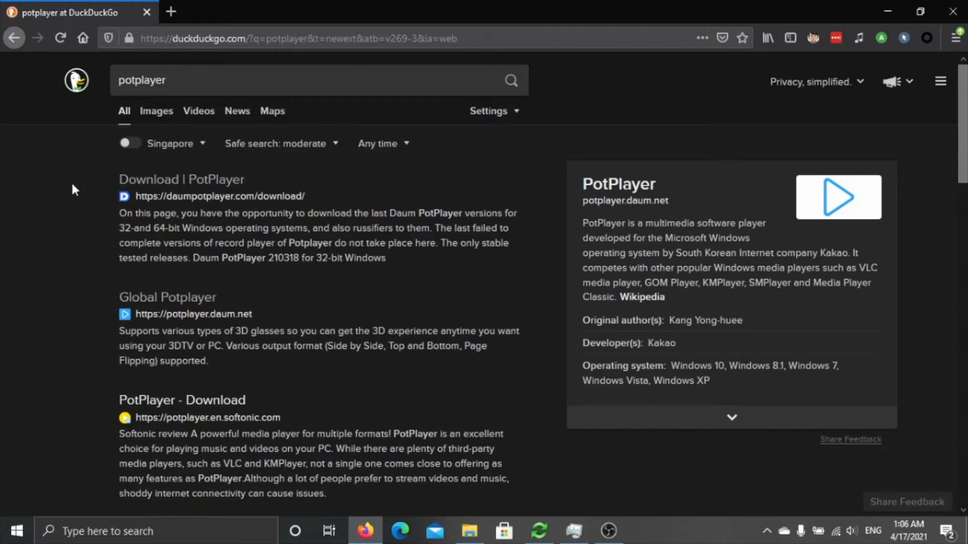
mouse_move(199, 451)
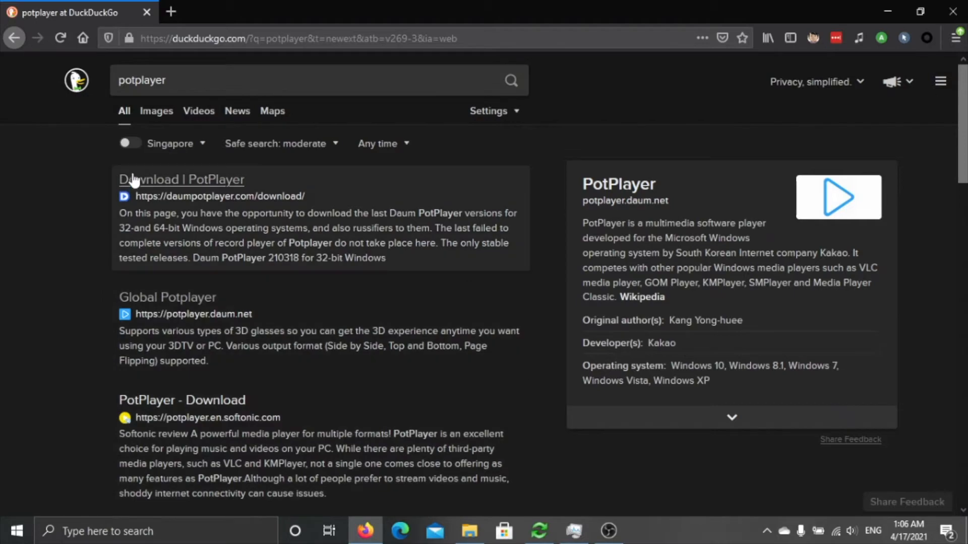
mouse_move(108, 268)
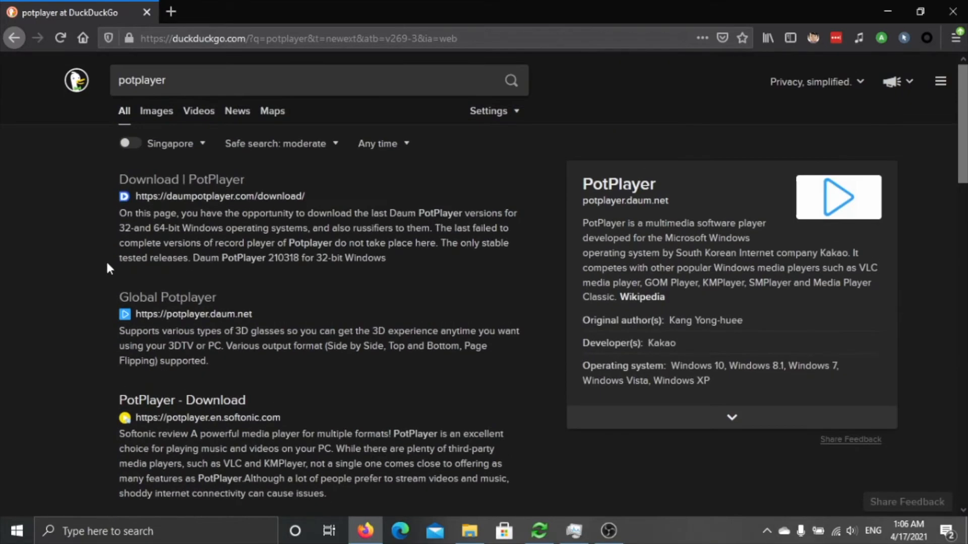
mouse_move(90, 93)
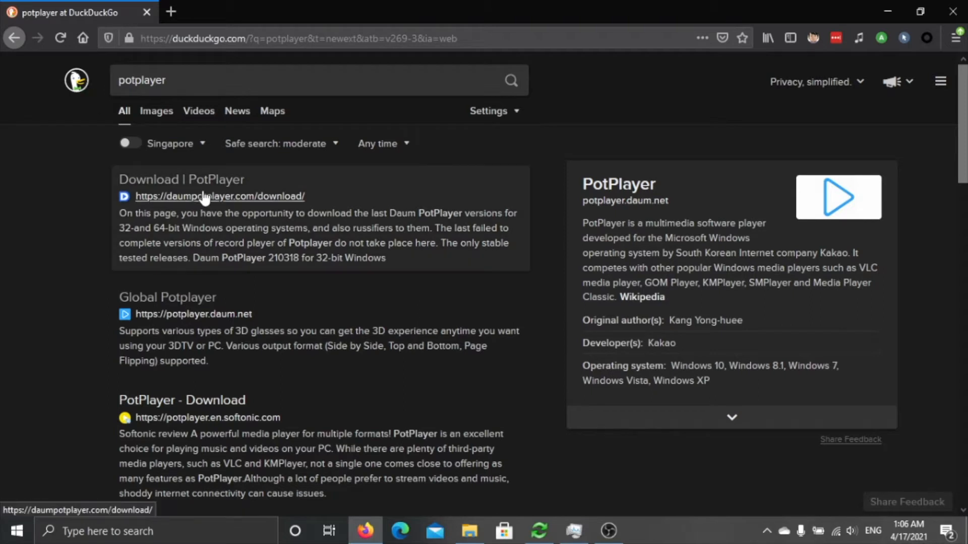
click(219, 196)
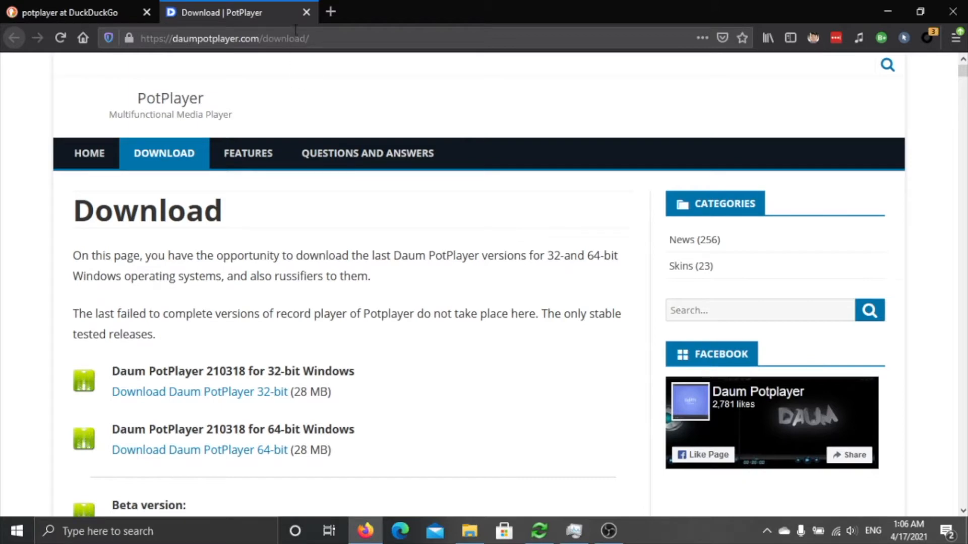
- View the Global Potplayer home page with its 32bit and 64bit downloads
click(306, 12)
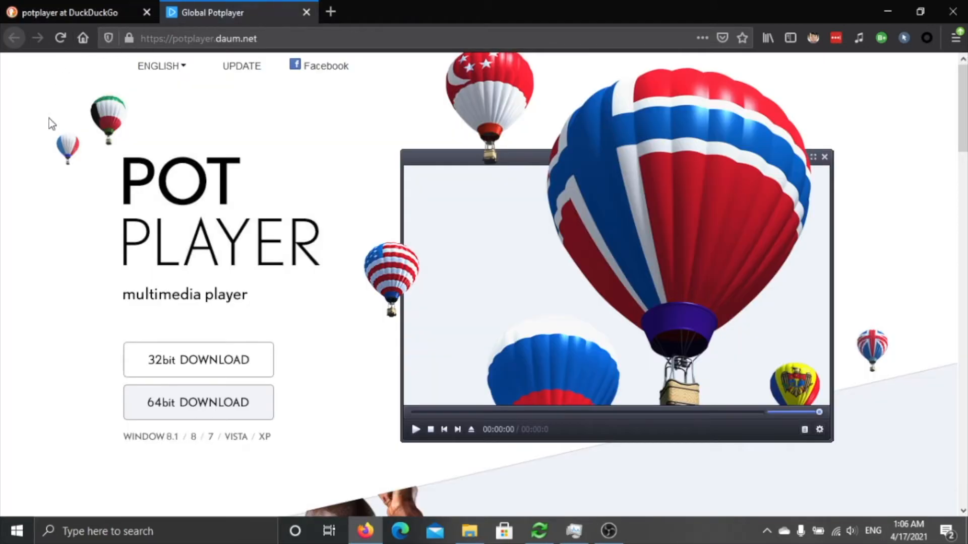
mouse_move(907, 251)
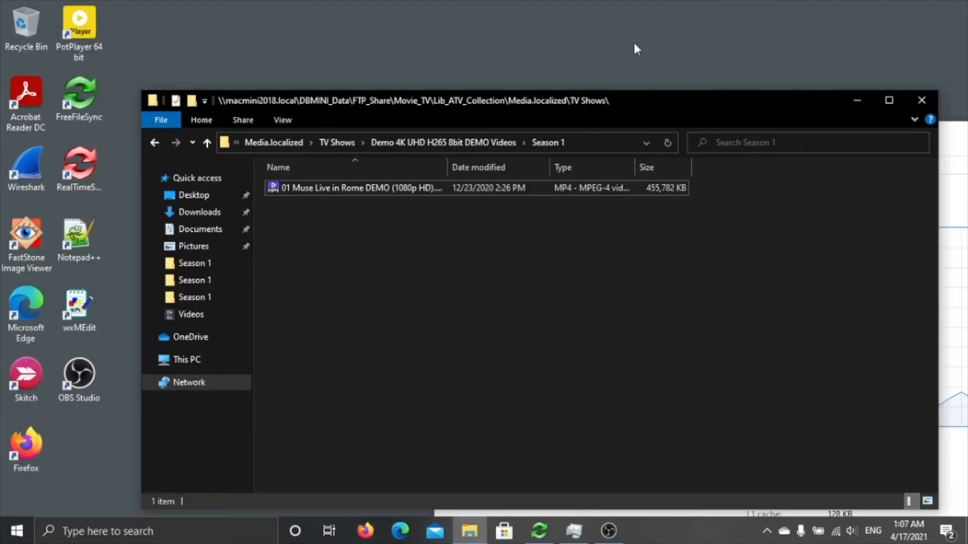
mouse_move(110, 54)
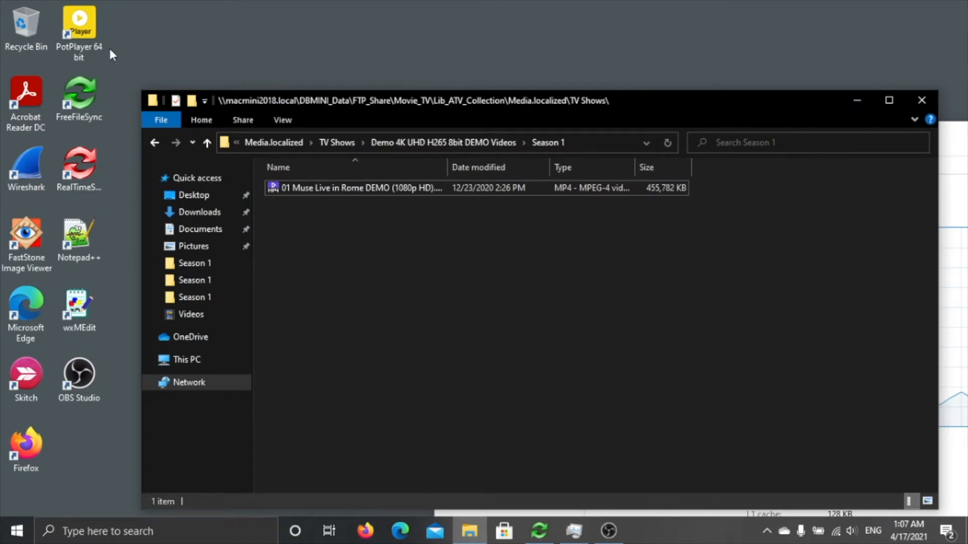
- Launch PotPlayer 64 bit so the Muse Live in Rome demo starts playing
click(78, 24)
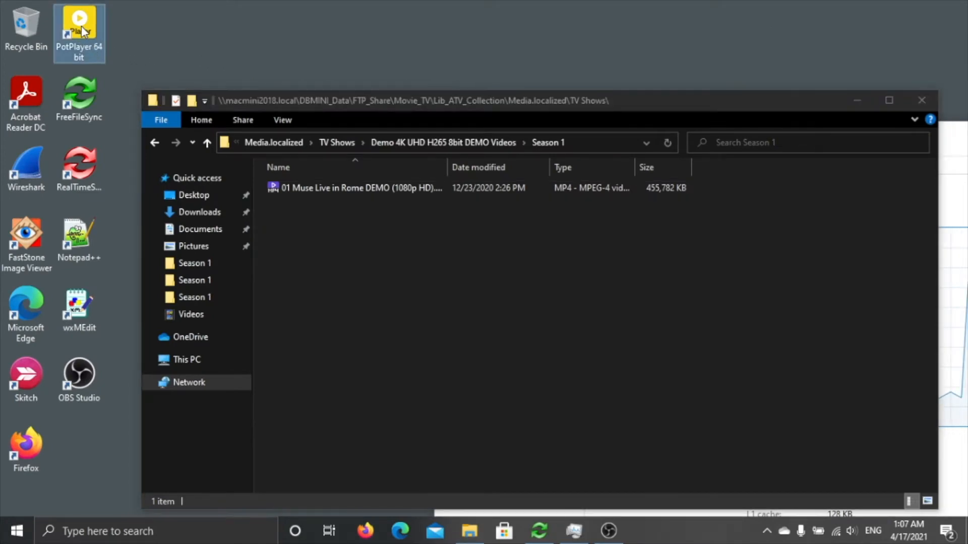
double_click(361, 187)
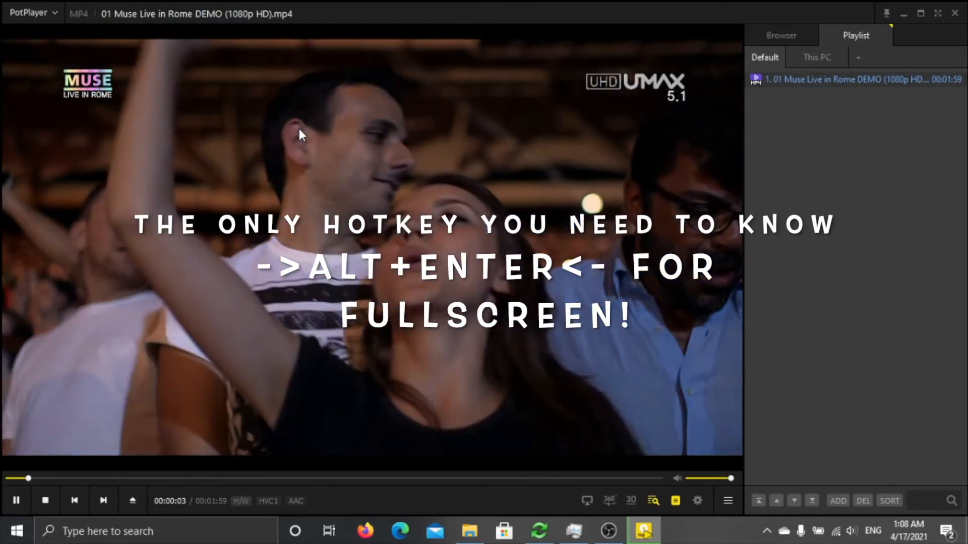
- Pause the Muse concert video while hardware decoding is active
click(15, 501)
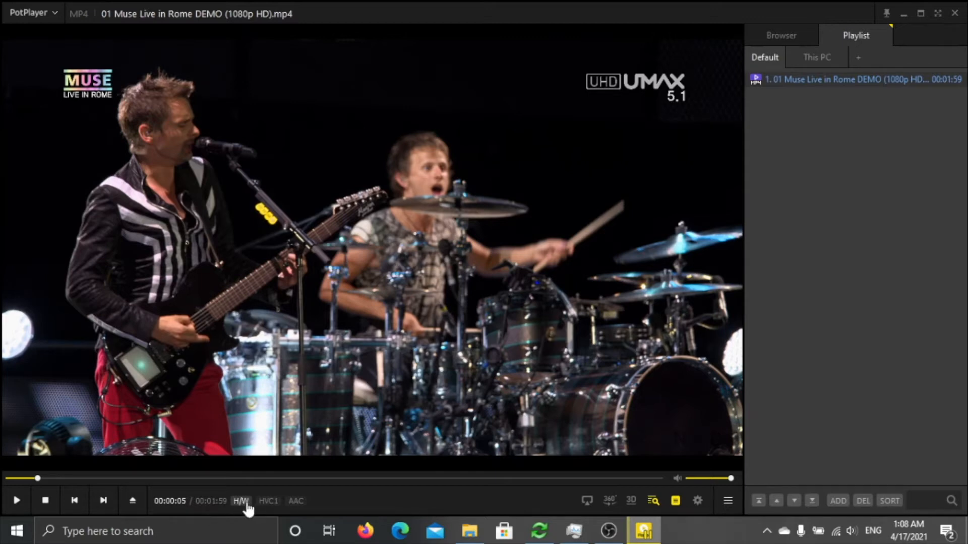
mouse_move(916, 26)
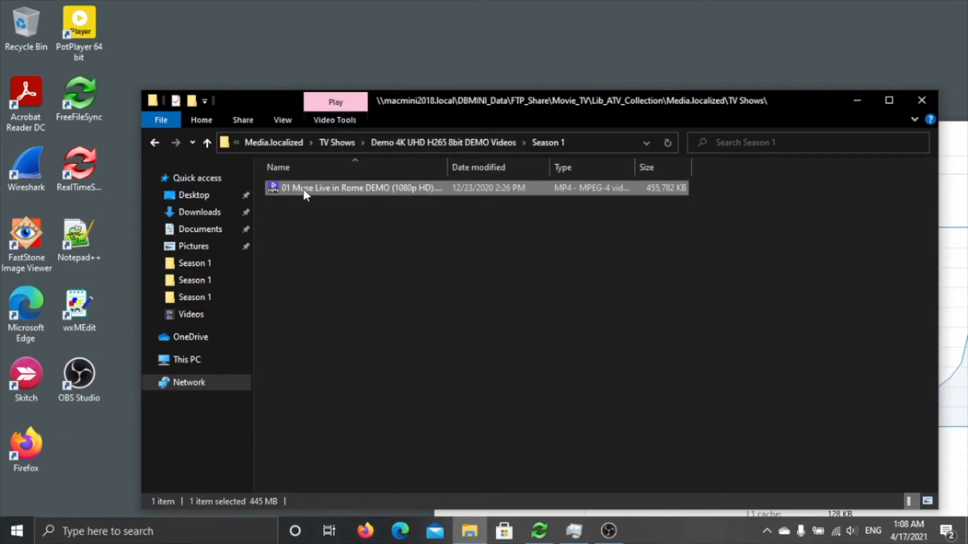
mouse_move(309, 187)
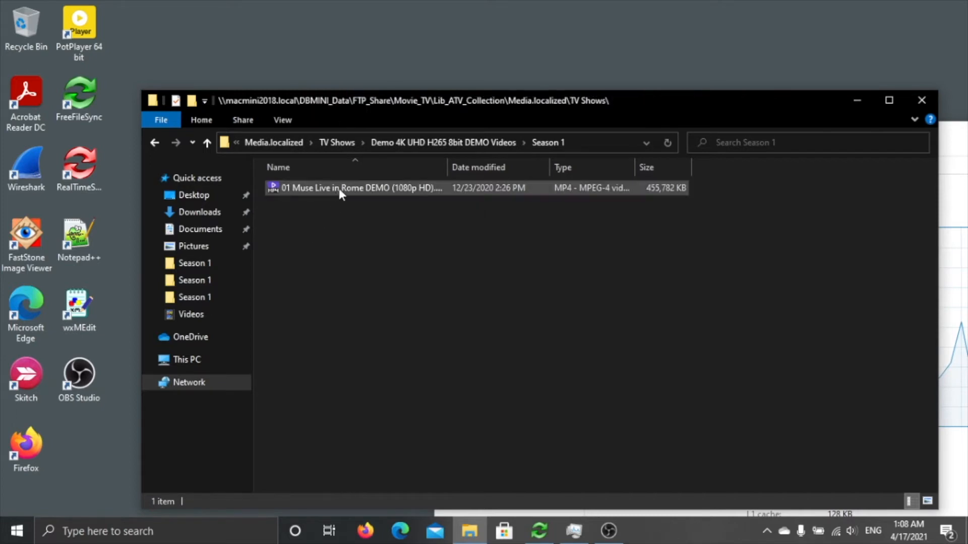
- Select the Muse MP4 and restart PotPlayer 64 bit from its desktop shortcut
click(358, 188)
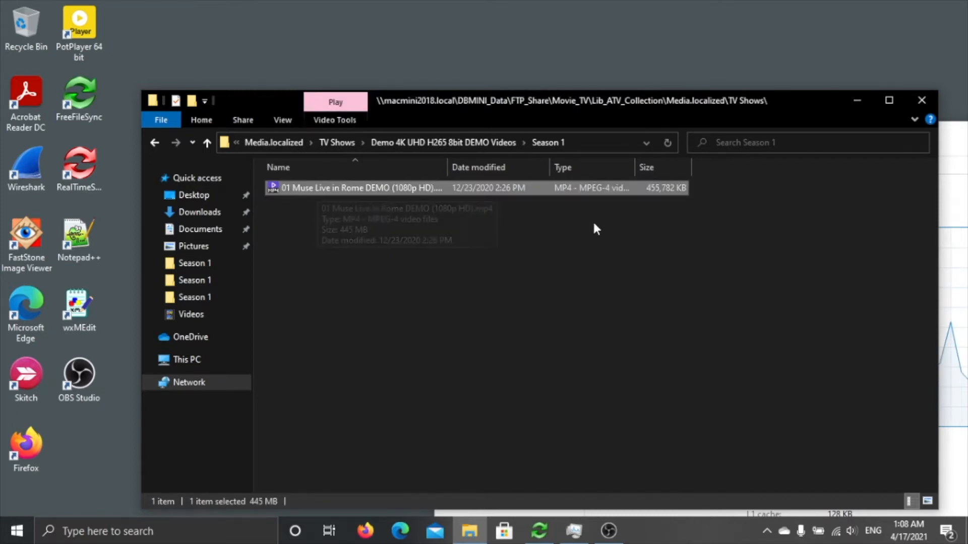
click(79, 28)
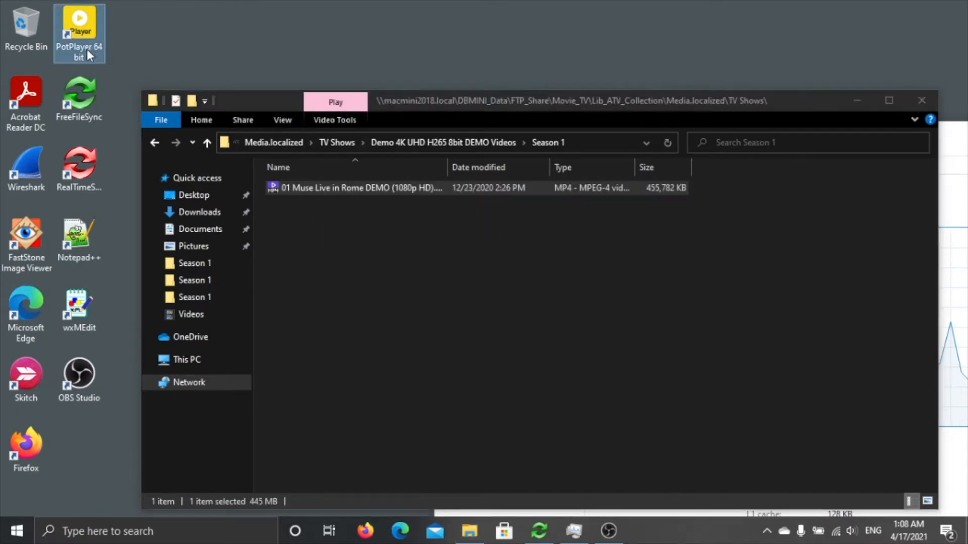
double_click(79, 28)
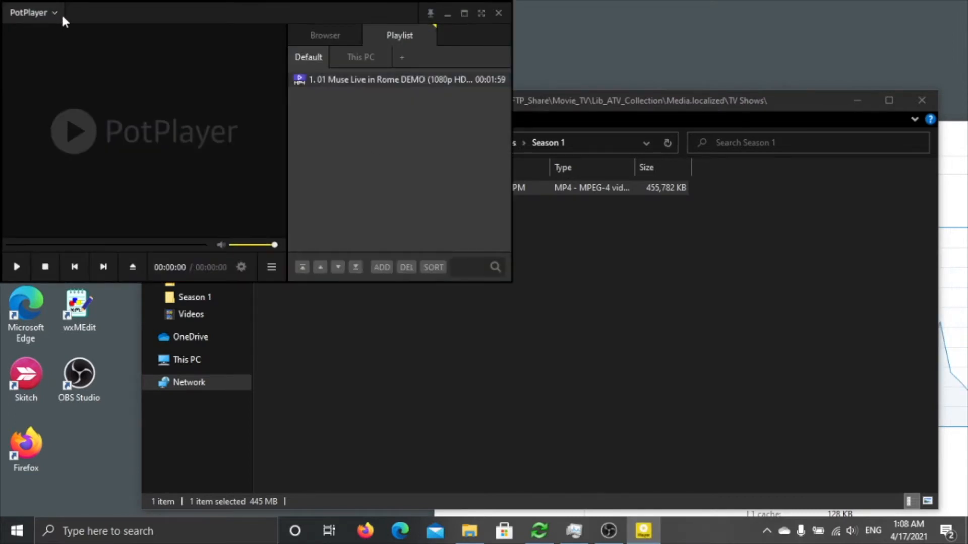
- In Preferences > General, set update checks to Never and stop automatic update downloads
click(29, 12)
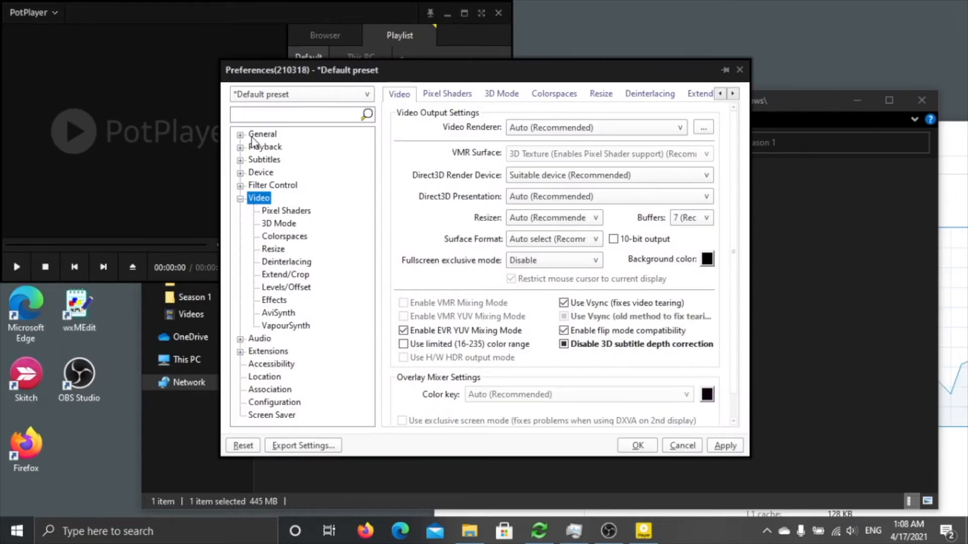
click(262, 134)
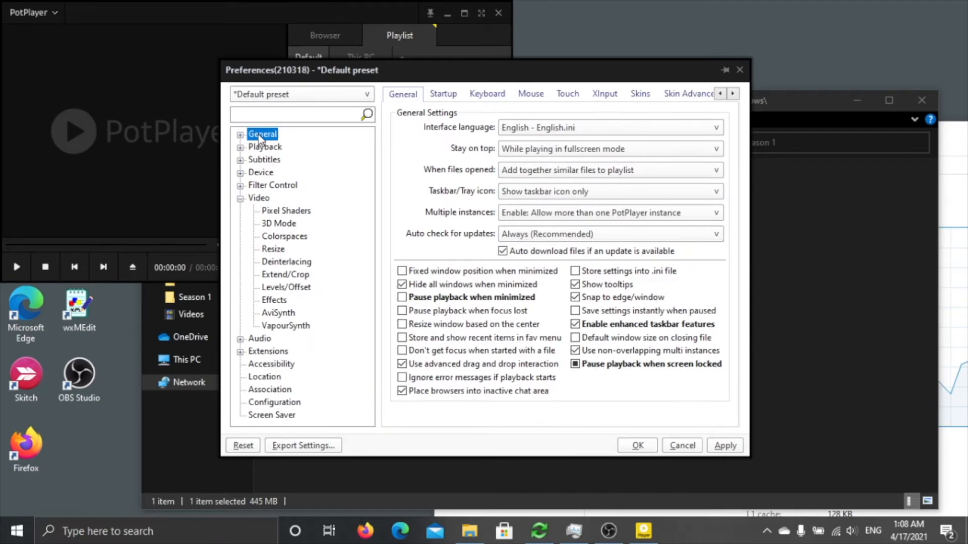
mouse_move(648, 145)
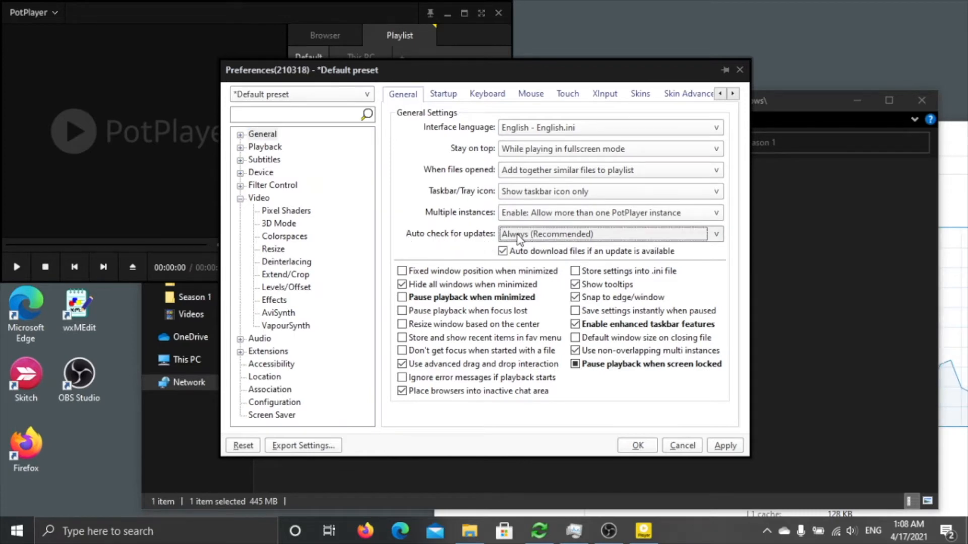
click(607, 233)
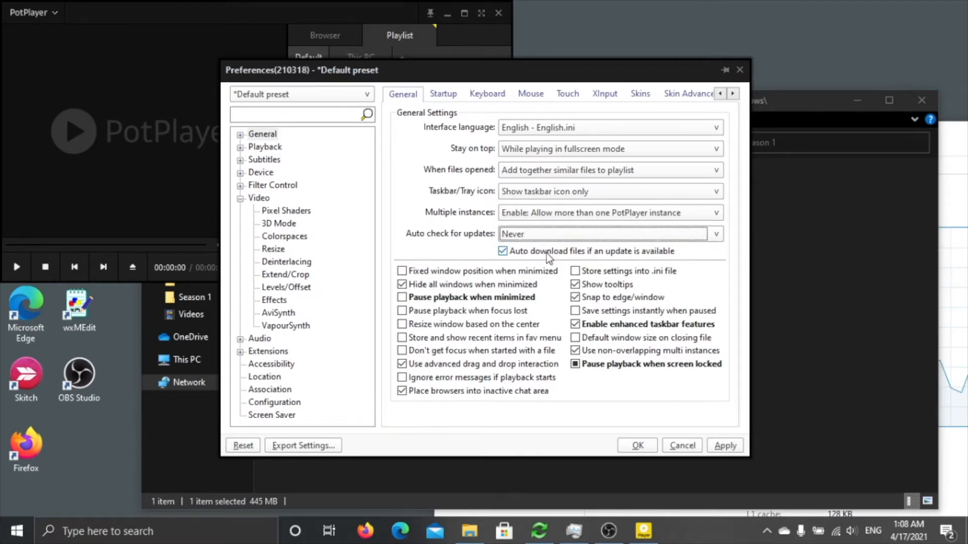
click(502, 251)
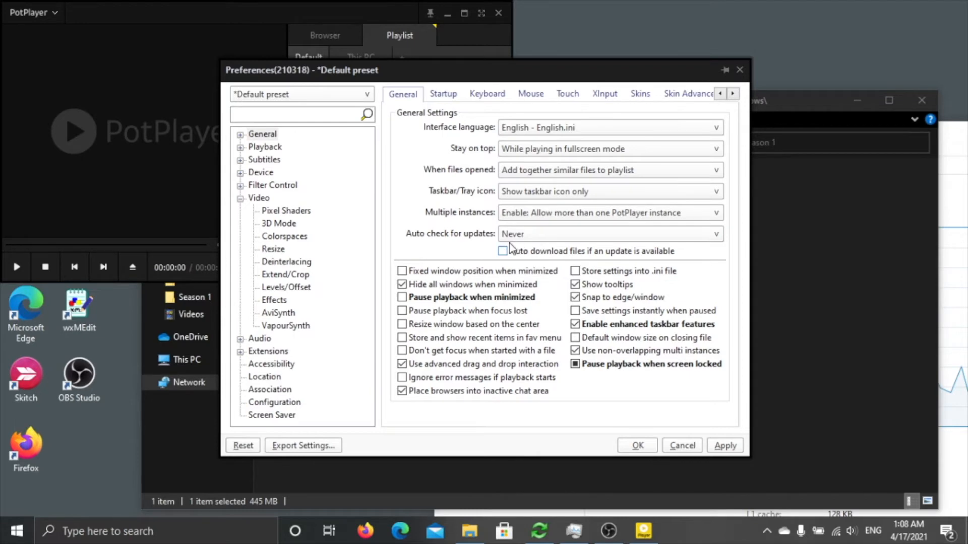
mouse_move(516, 241)
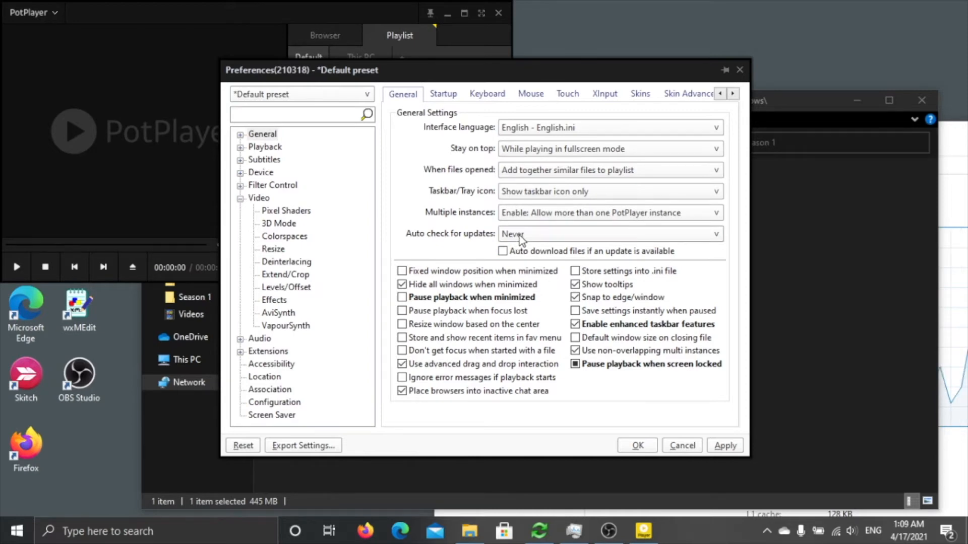
mouse_move(460, 216)
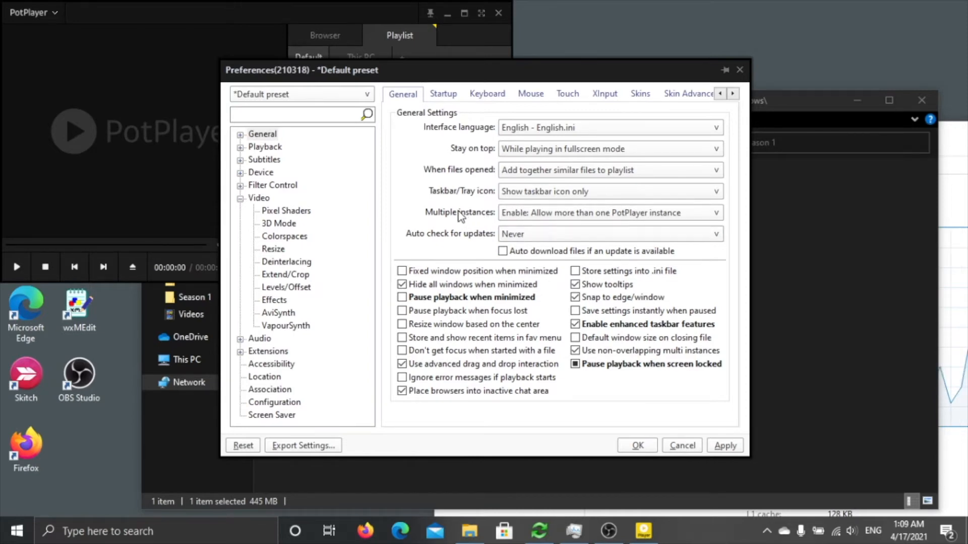
mouse_move(433, 223)
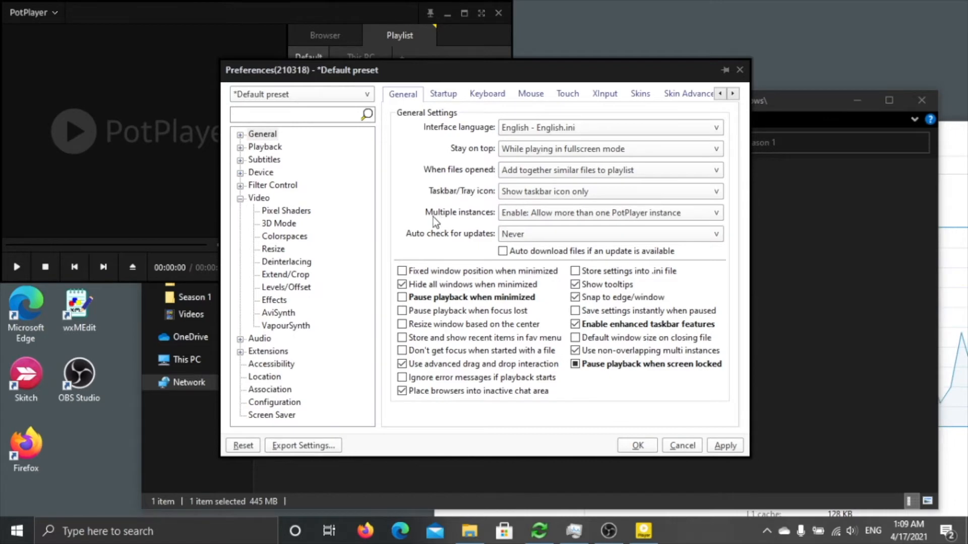
- Set Multiple instances to 'Disable: Play files in existing PotPlayer instance'
click(715, 212)
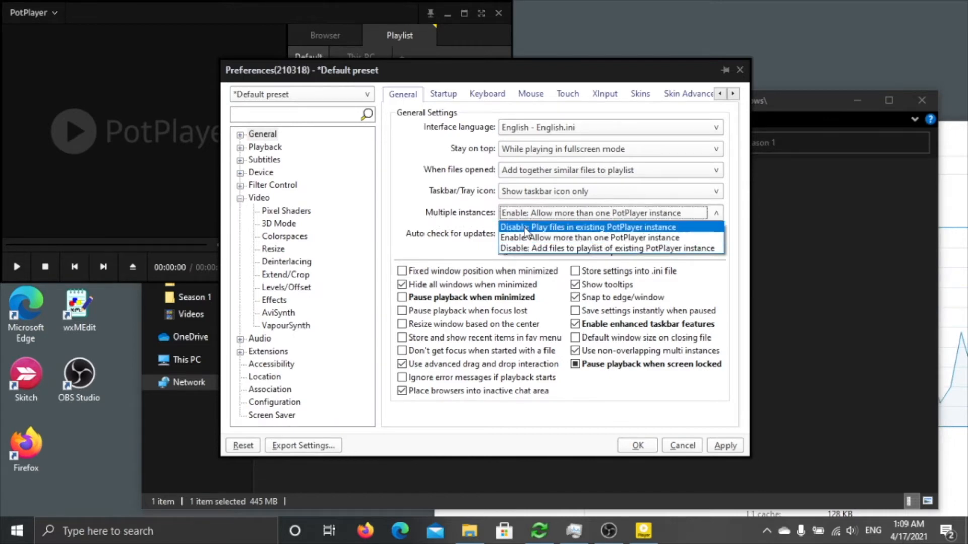
click(586, 227)
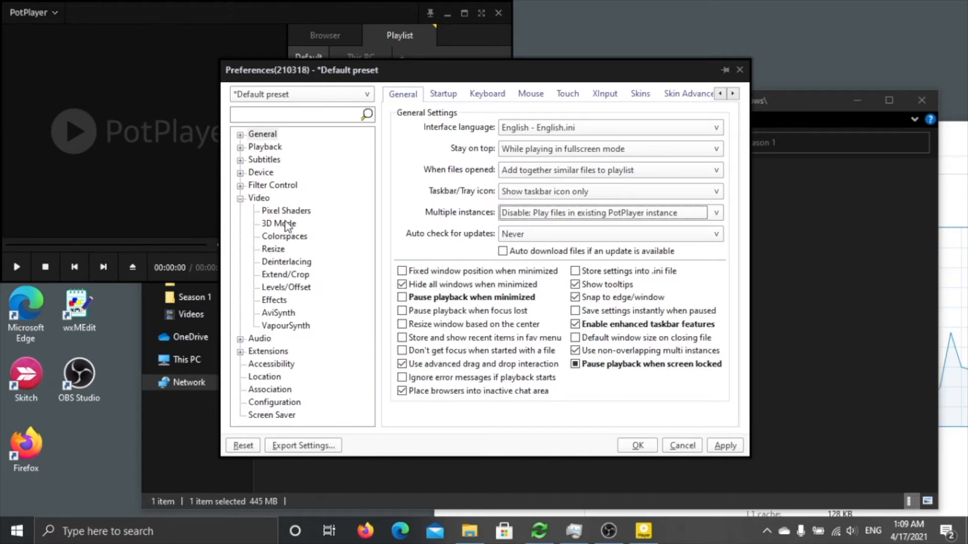
mouse_move(420, 186)
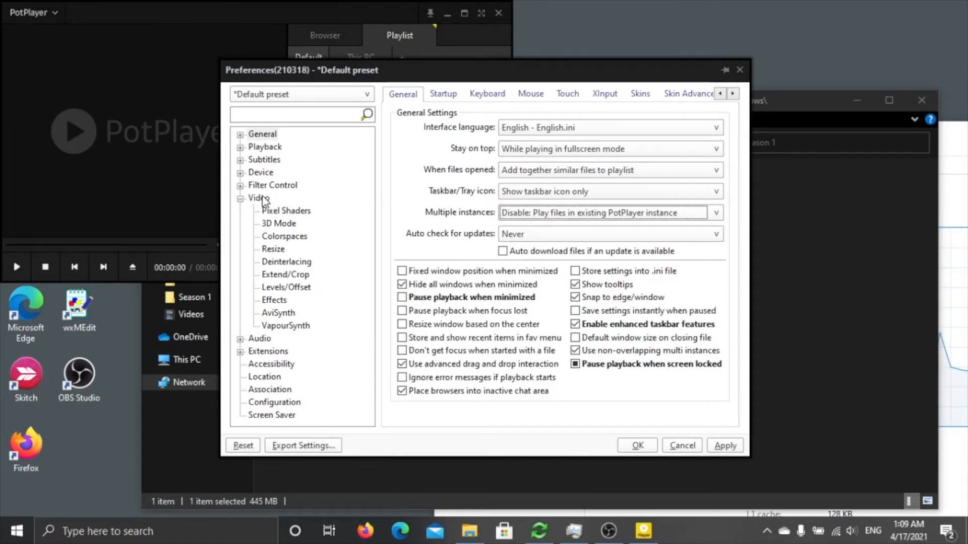
click(272, 185)
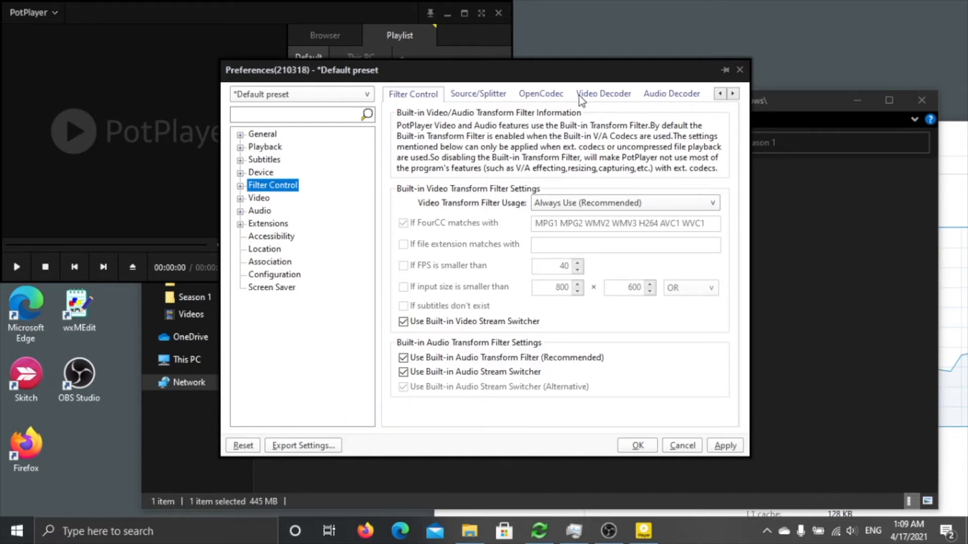
- In the built-in video codec settings, enable Use DXVA with Prioritize D3D11 DXVA on
click(602, 93)
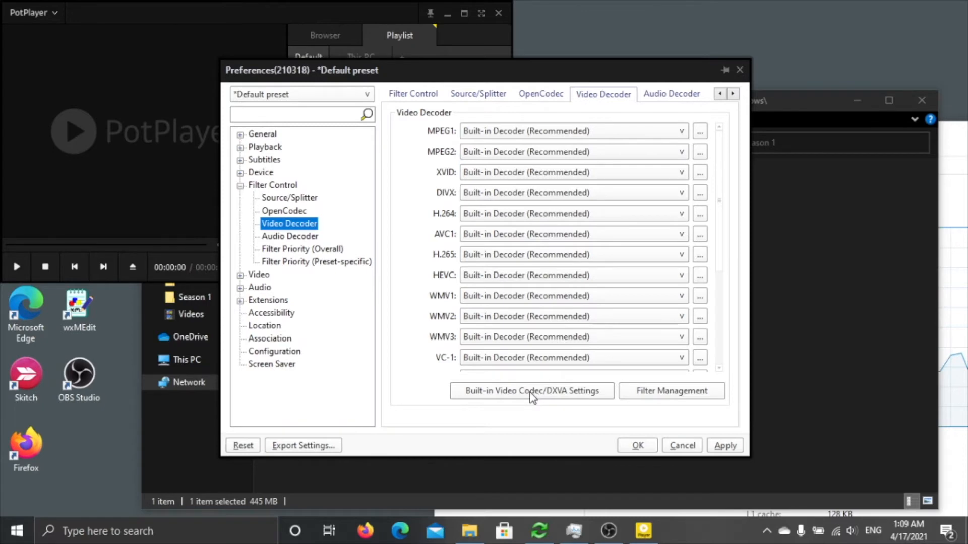
click(530, 391)
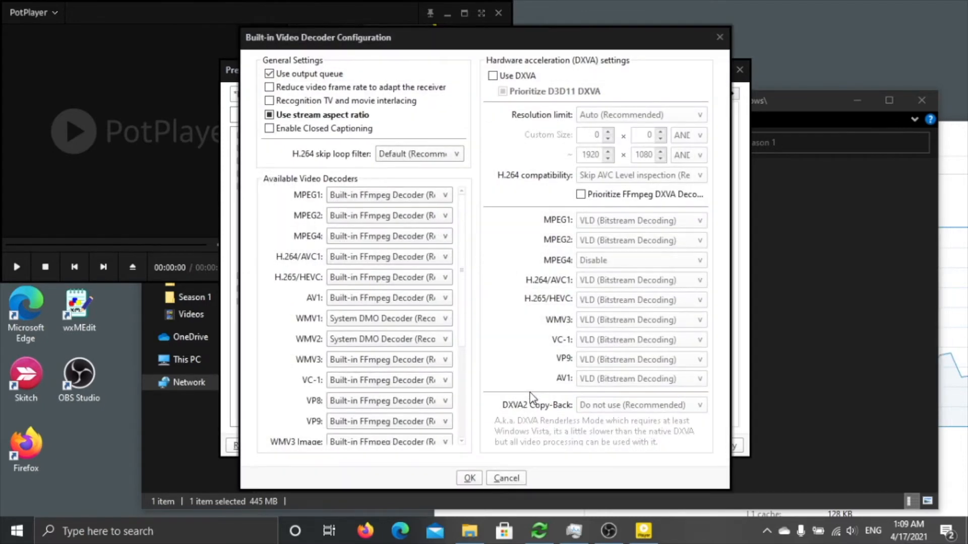
click(492, 76)
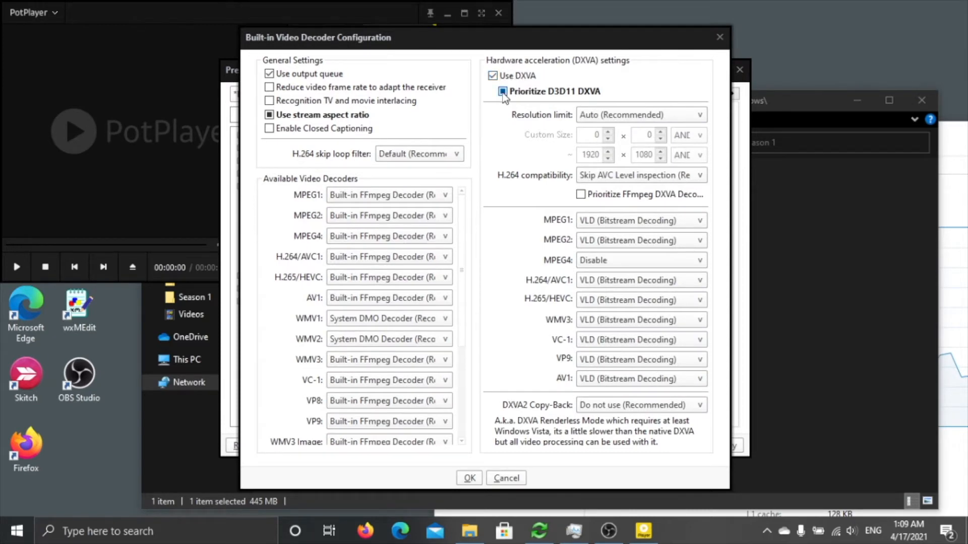
click(493, 92)
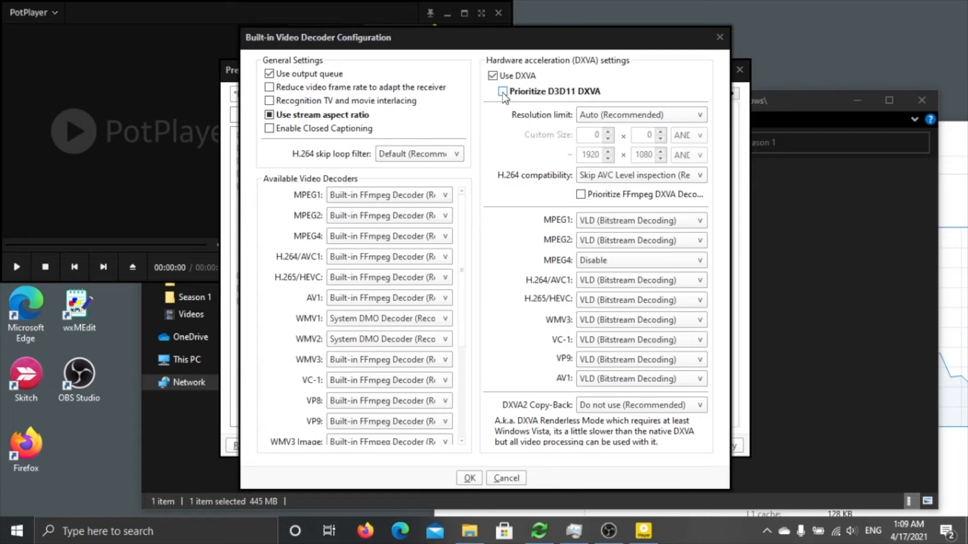
click(502, 92)
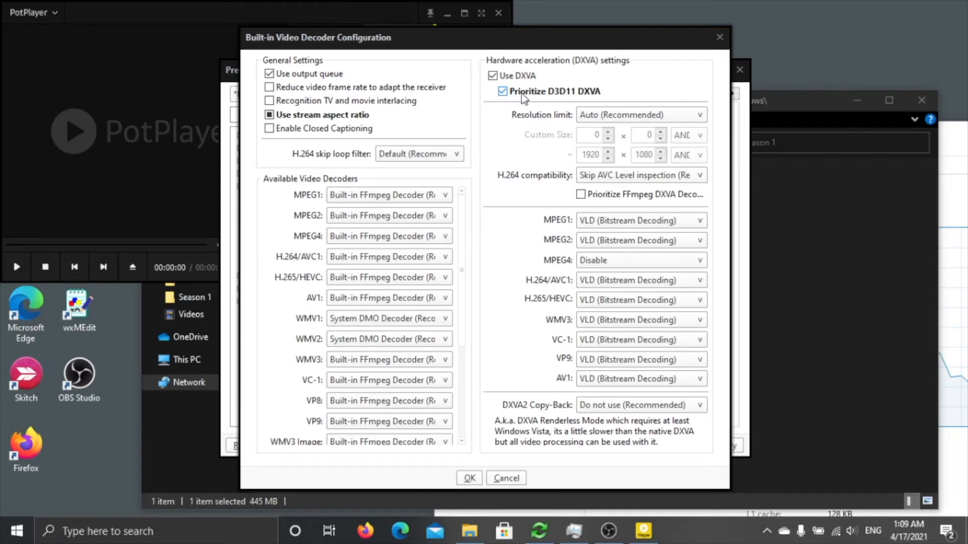
mouse_move(535, 99)
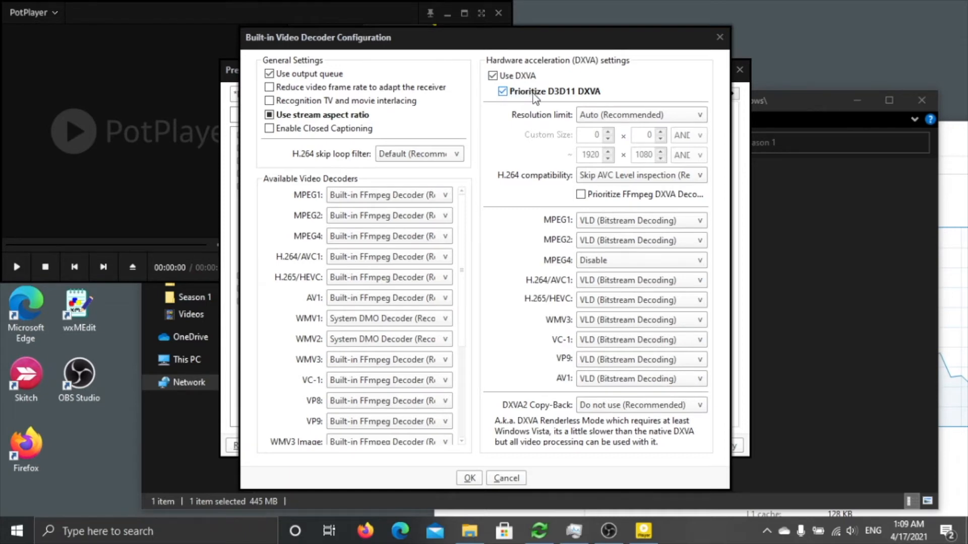
mouse_move(549, 99)
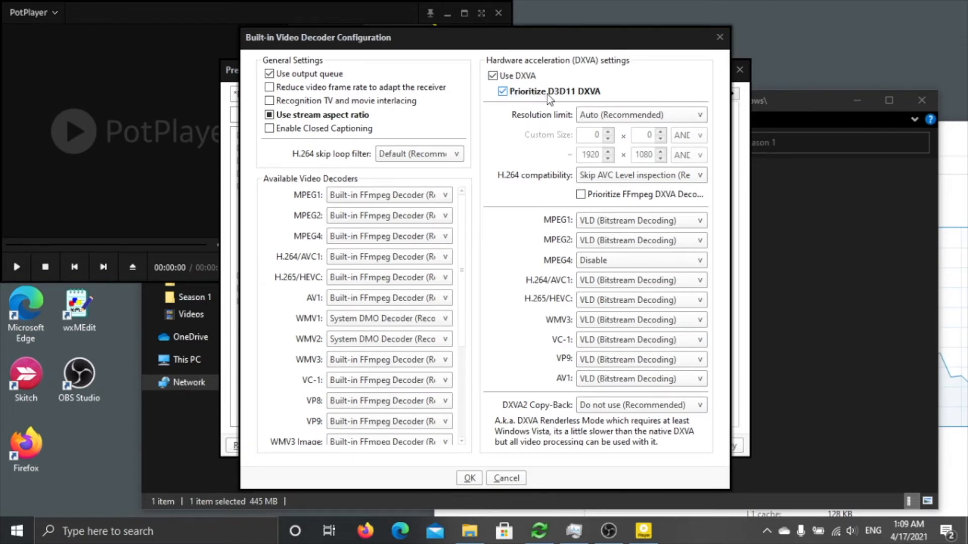
- Set MPEG4 to VLD (Bitstream Decoding) and leave DXVA2 copy-back off
click(640, 260)
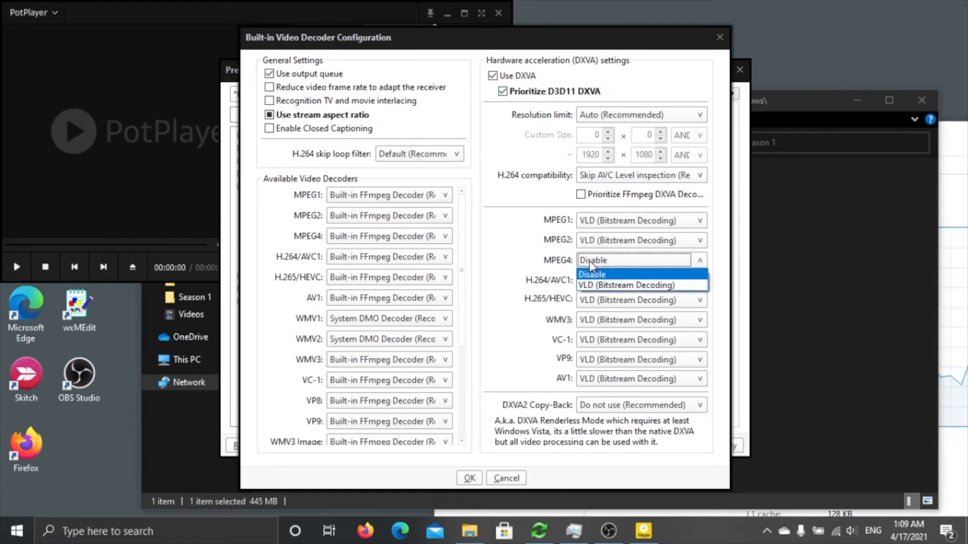
click(625, 285)
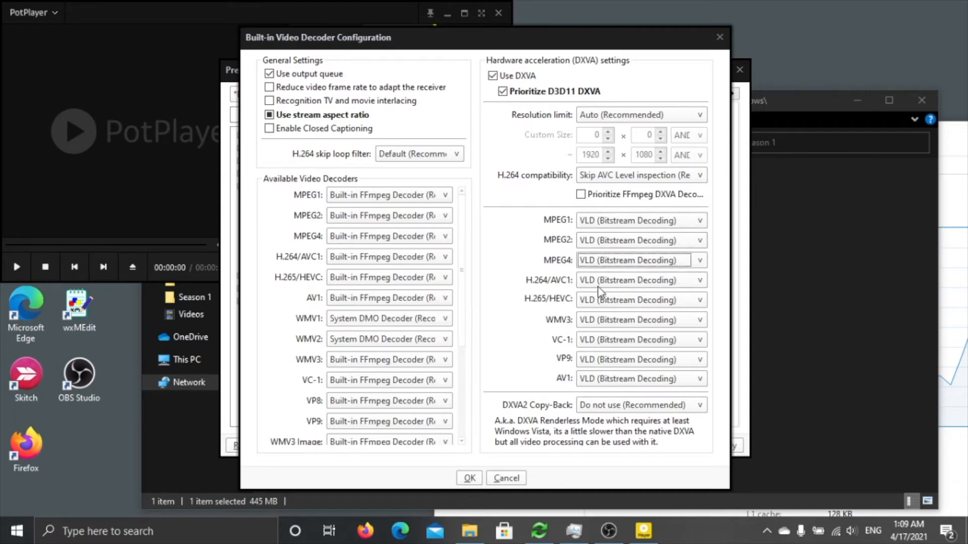
mouse_move(640, 229)
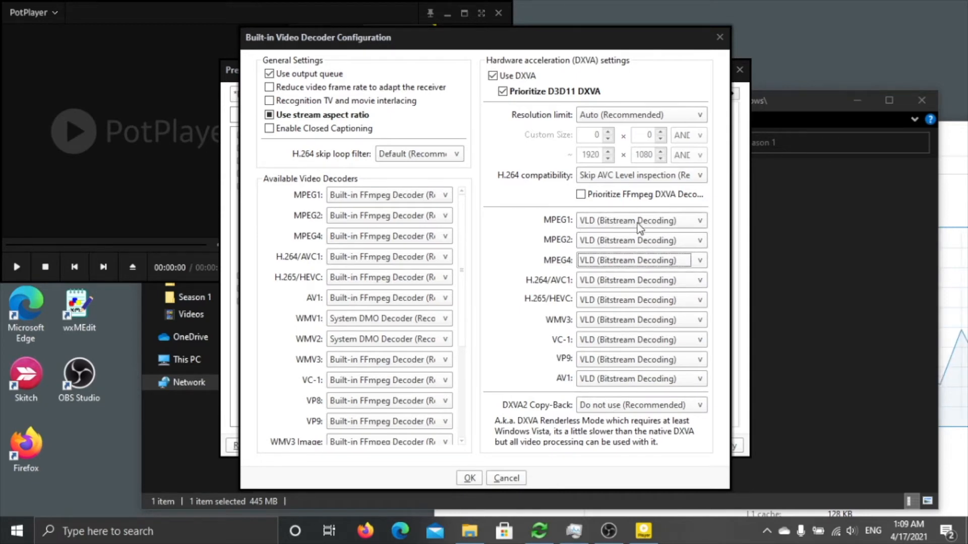
mouse_move(634, 259)
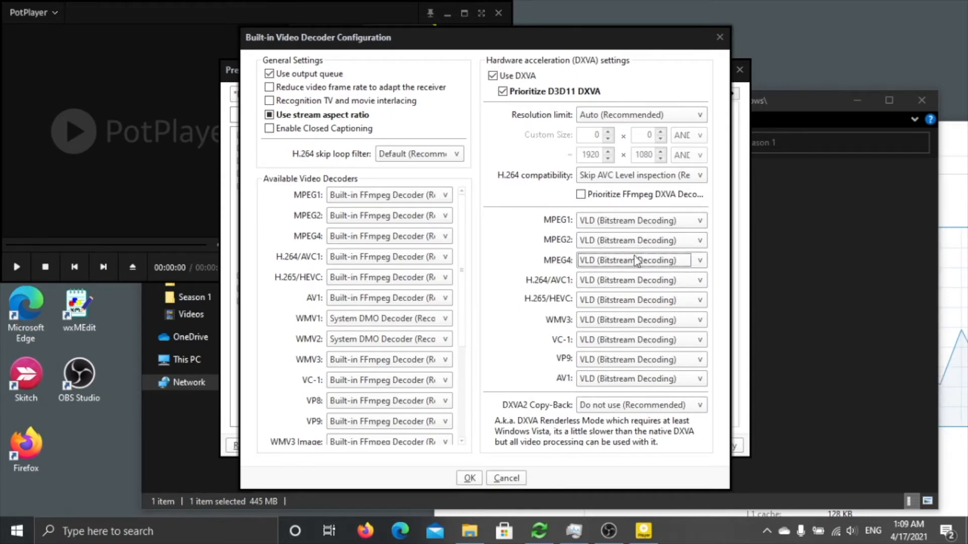
mouse_move(573, 413)
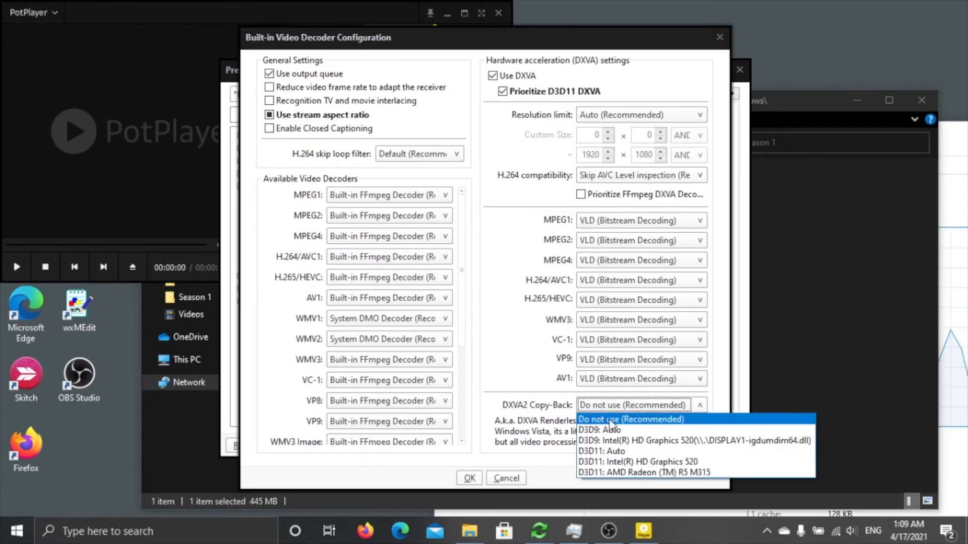
click(629, 419)
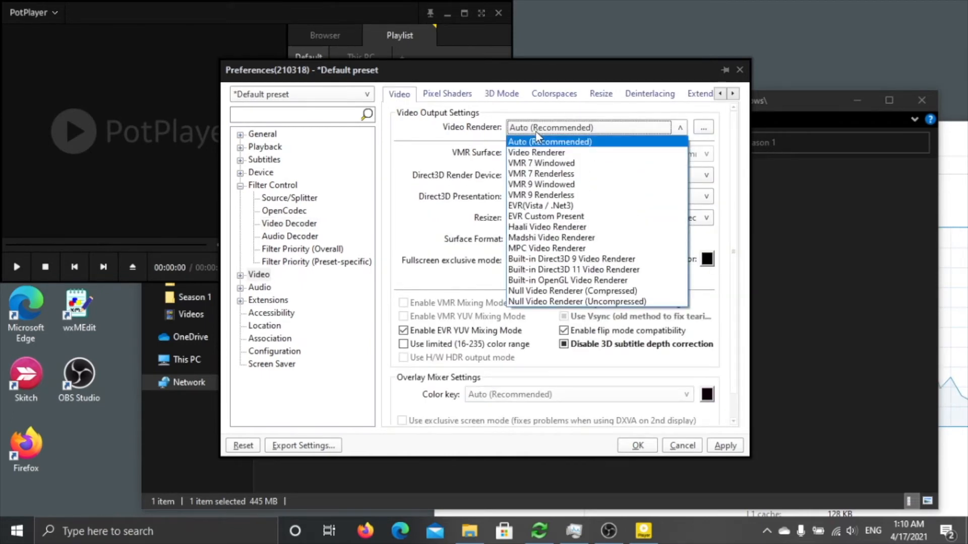
mouse_move(549, 259)
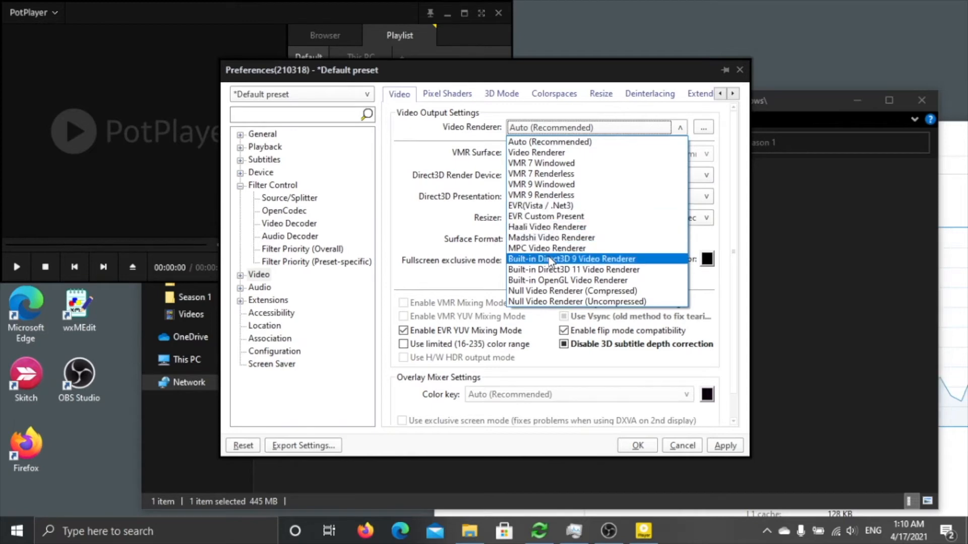
mouse_move(572, 270)
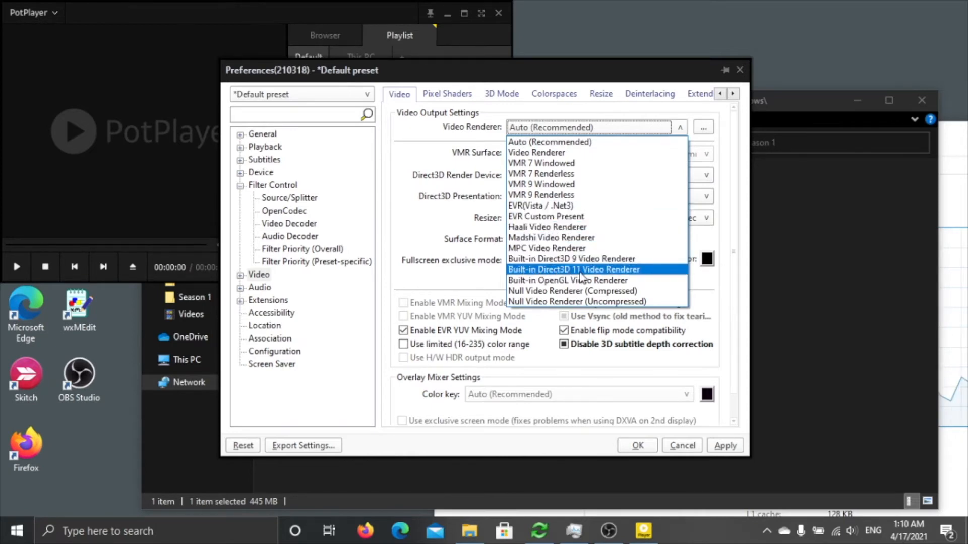
- Set the Video Renderer to Built-in Direct3D 11 Video Renderer
click(572, 269)
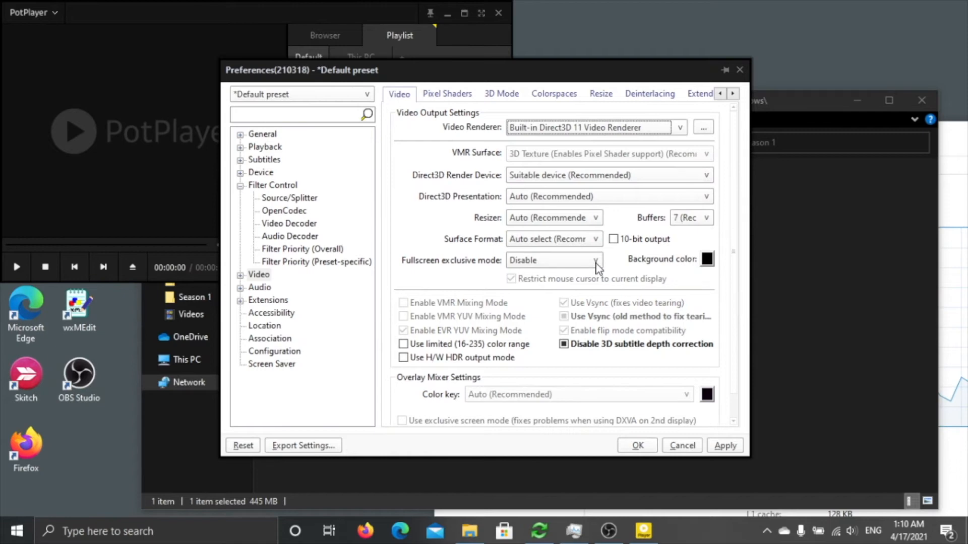
mouse_move(597, 256)
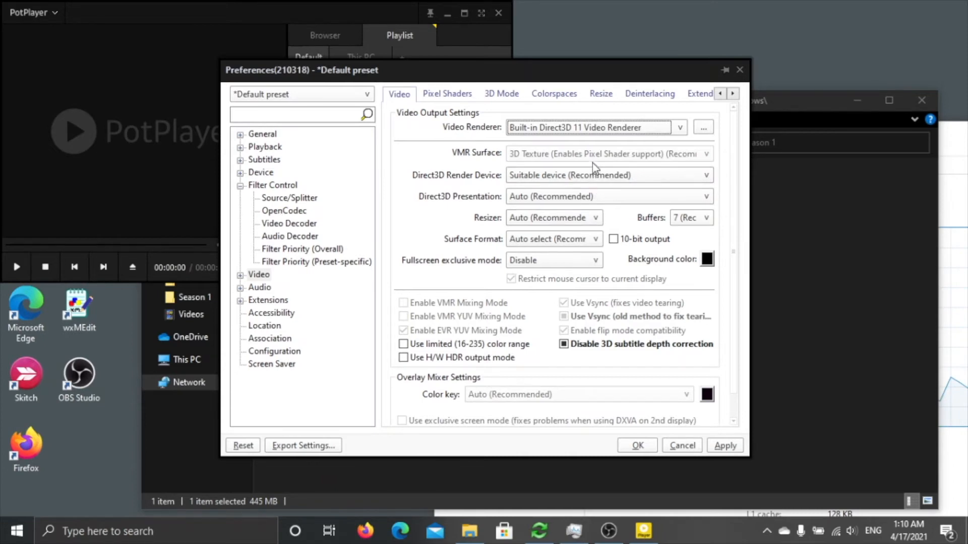
mouse_move(595, 163)
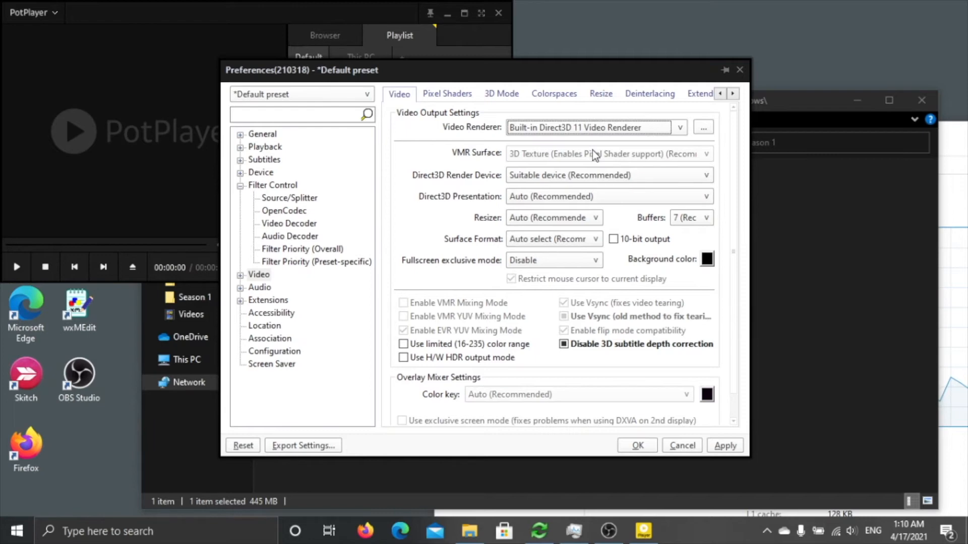
mouse_move(558, 259)
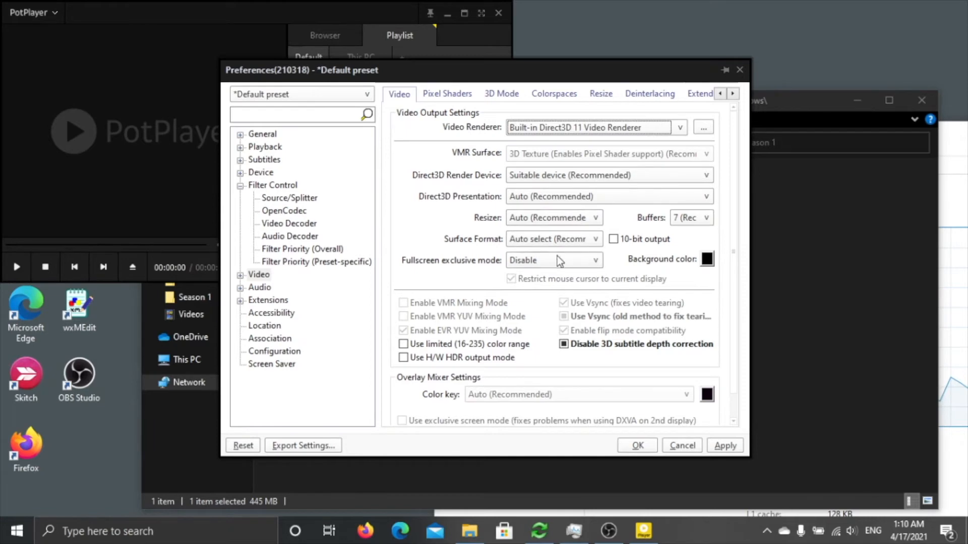
mouse_move(591, 292)
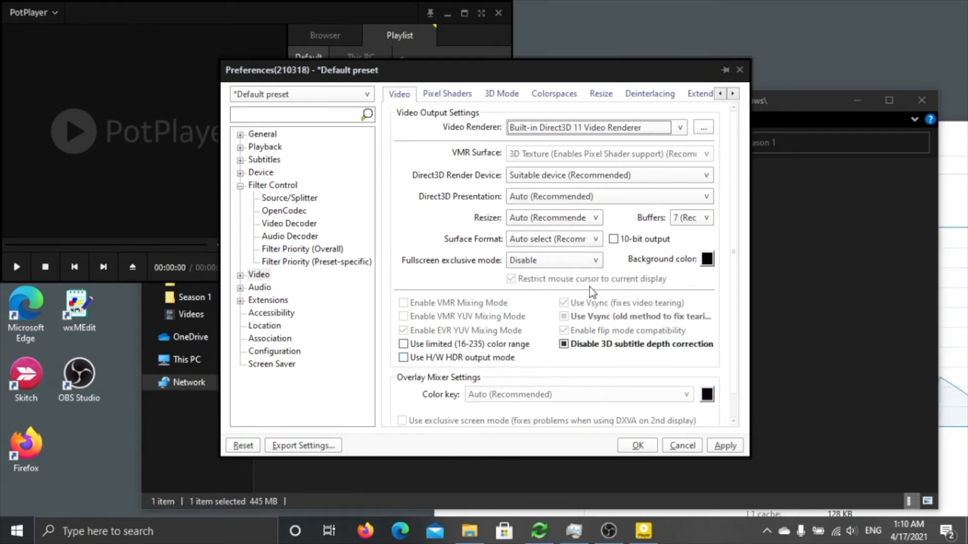
click(553, 93)
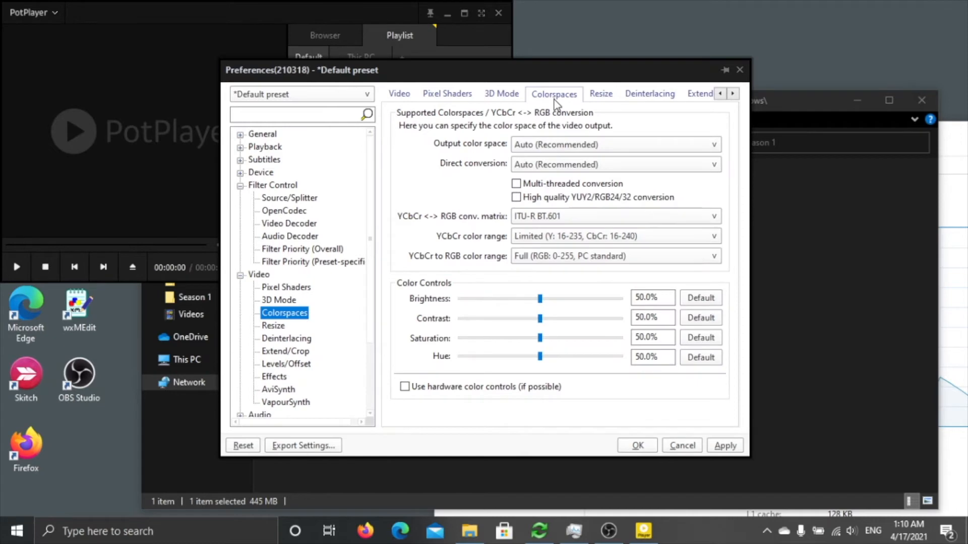
mouse_move(431, 222)
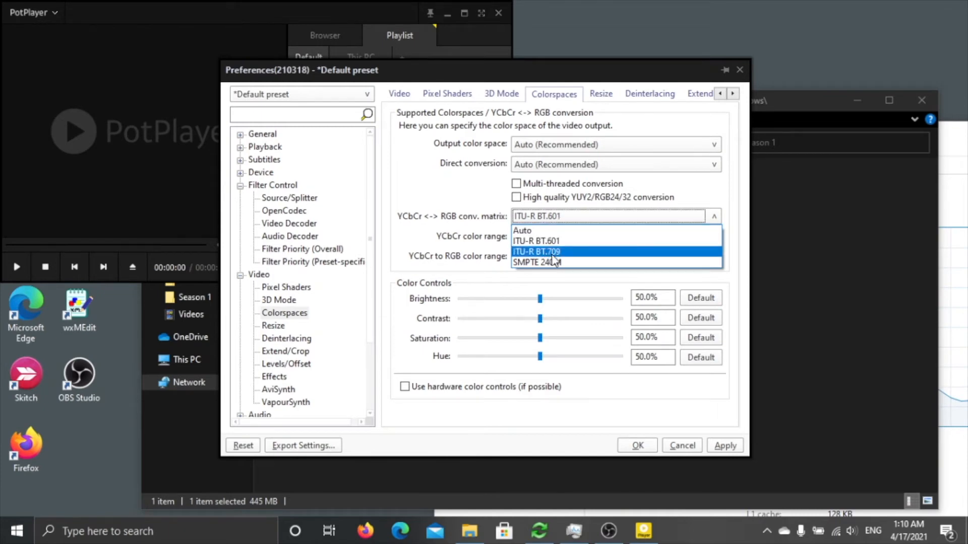
- Set the YCbCr <-> RGB conversion matrix to ITU-R BT.709 and return to Video settings
click(535, 251)
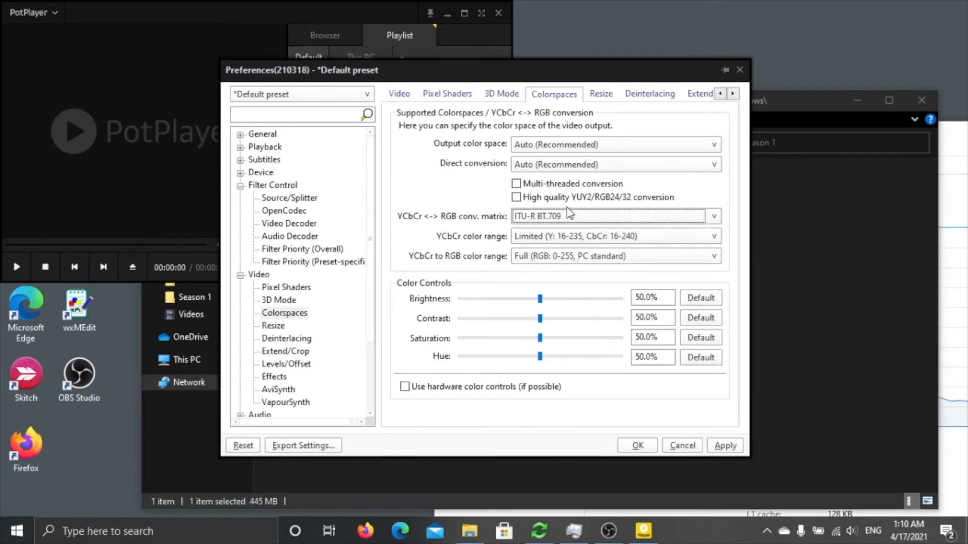
mouse_move(565, 229)
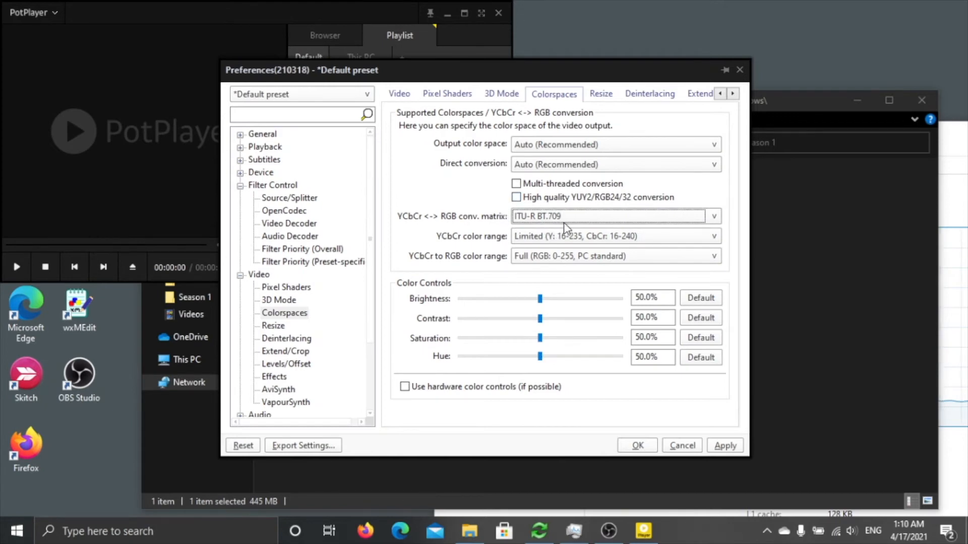
mouse_move(581, 239)
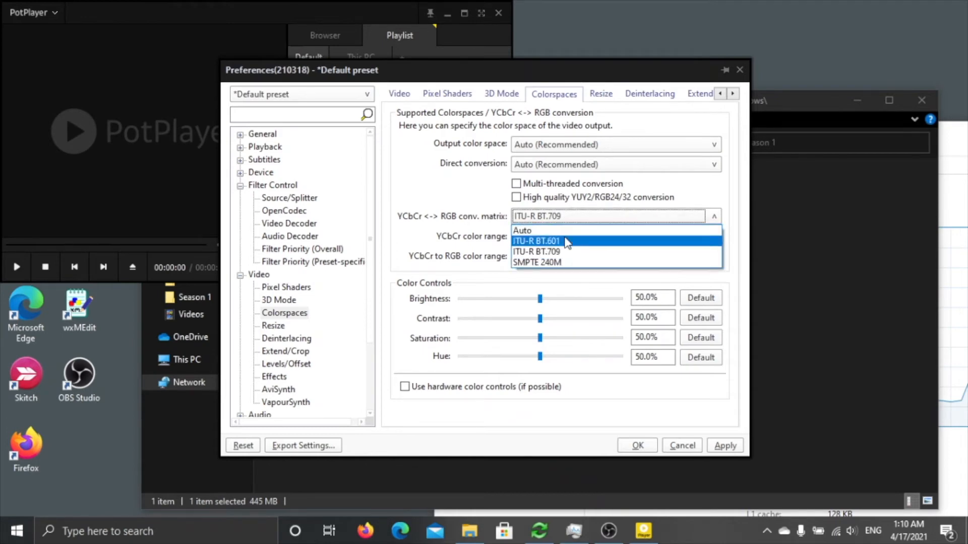
click(552, 252)
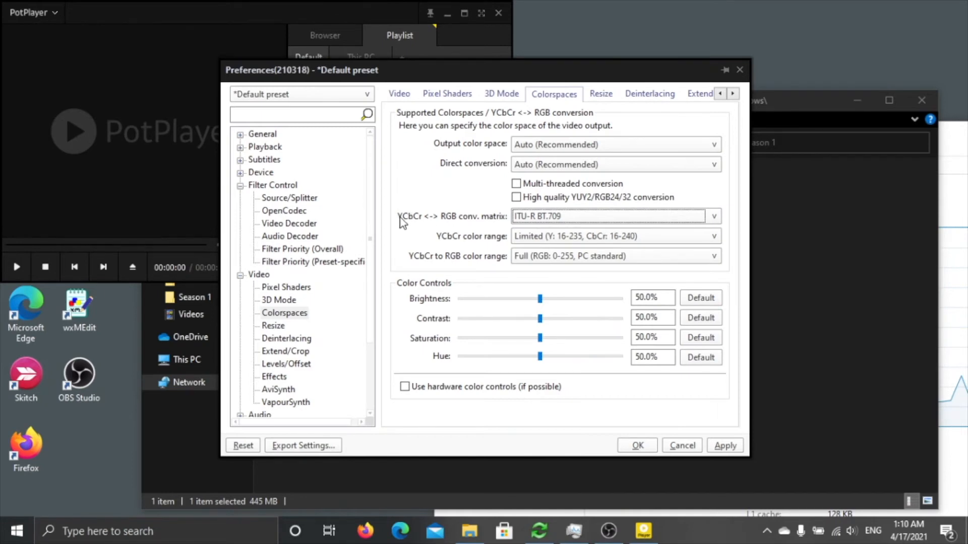
mouse_move(513, 233)
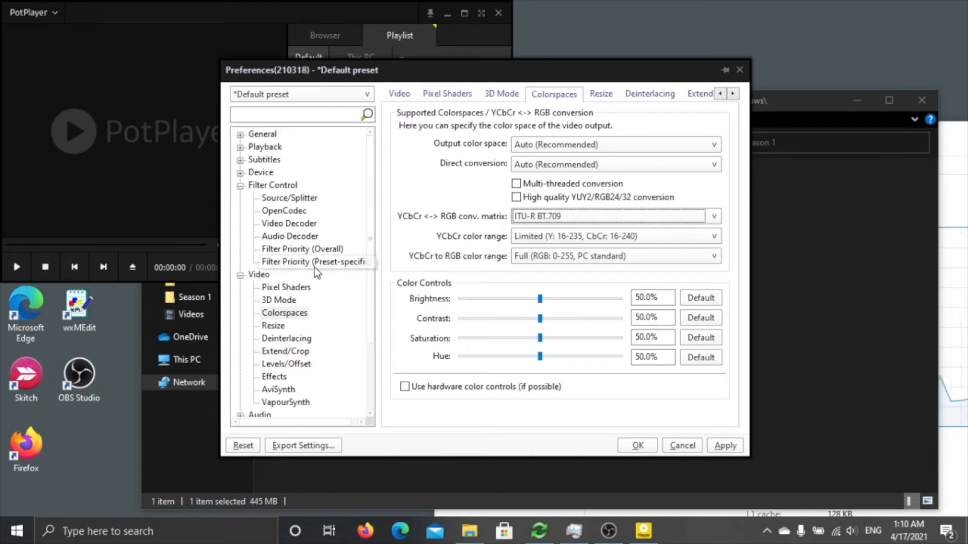
click(259, 274)
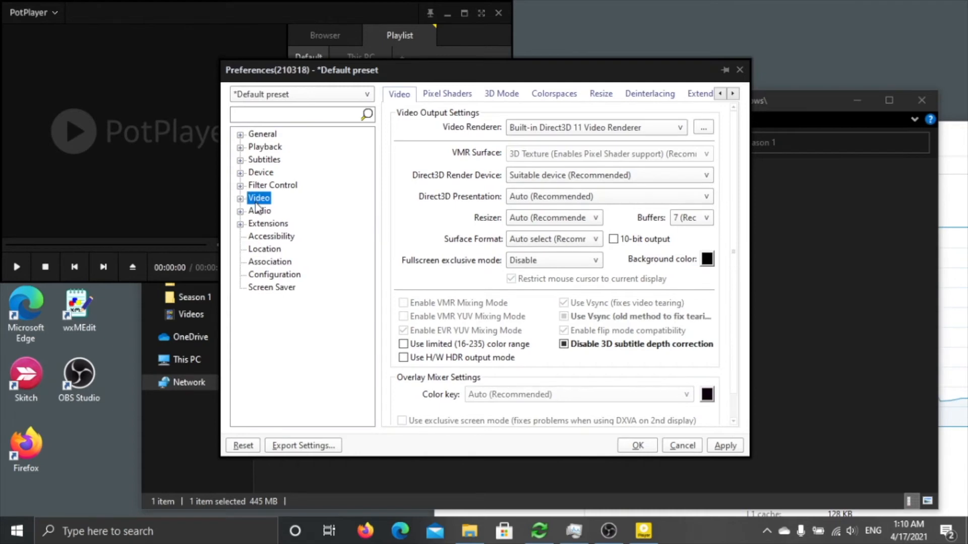
mouse_move(256, 215)
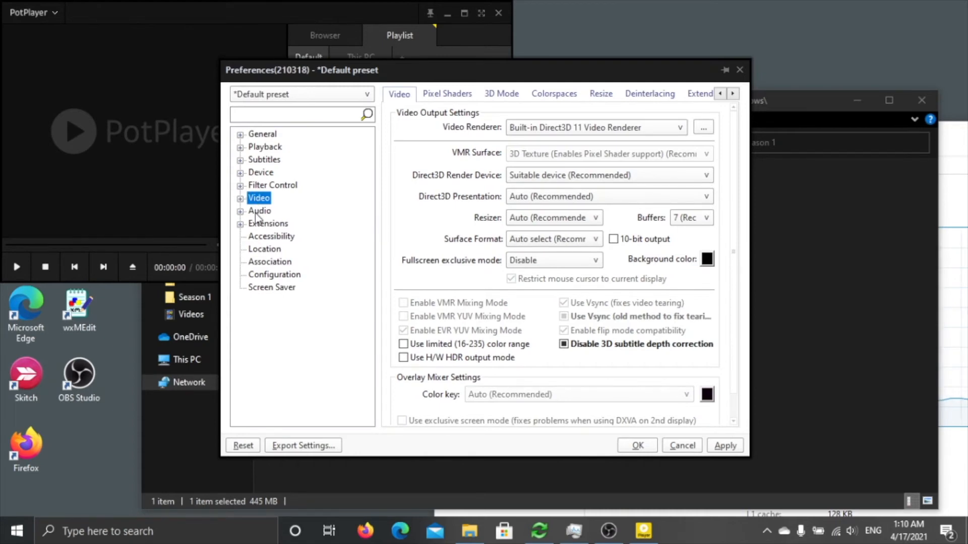
- Disable the Normalizer on the Normalizer/Freeverb page, then return to the main Audio settings
click(259, 211)
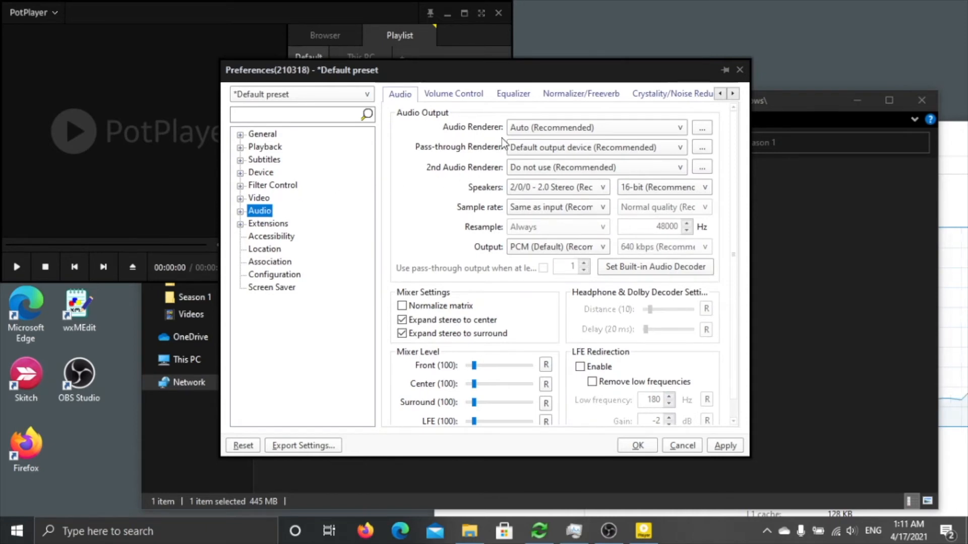
click(580, 93)
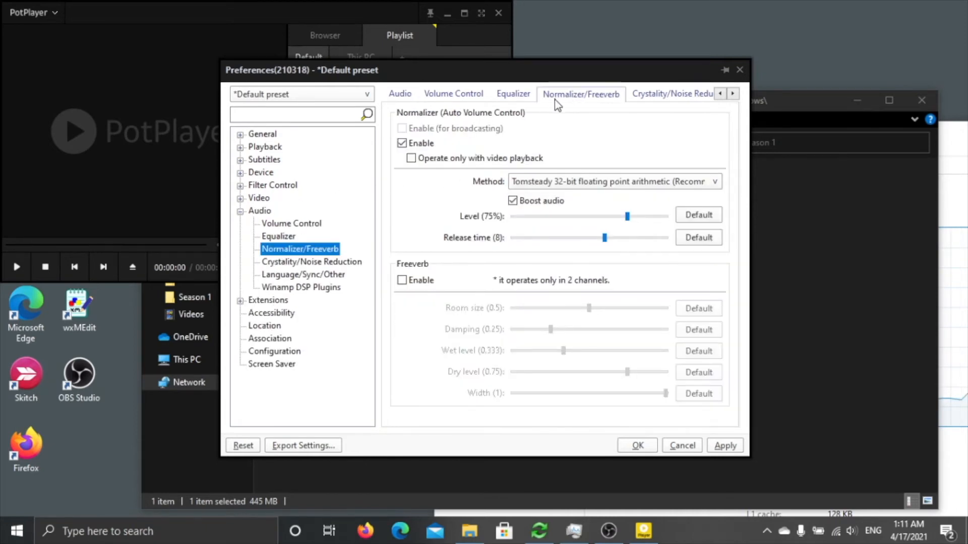
click(403, 142)
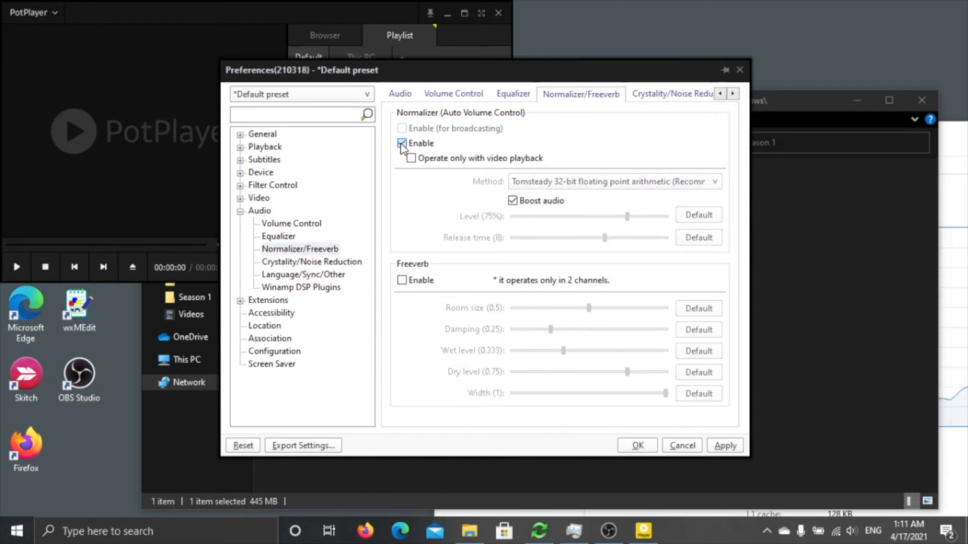
click(402, 144)
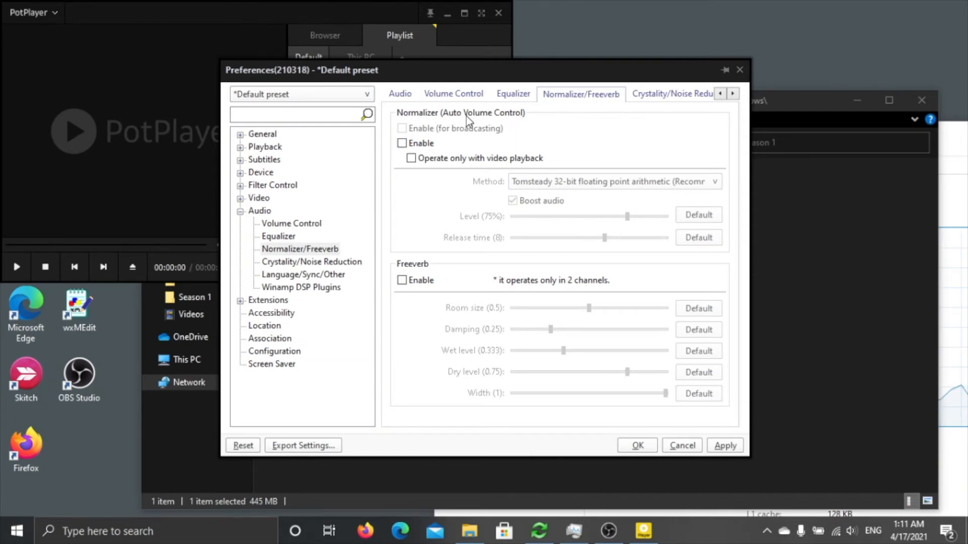
click(403, 143)
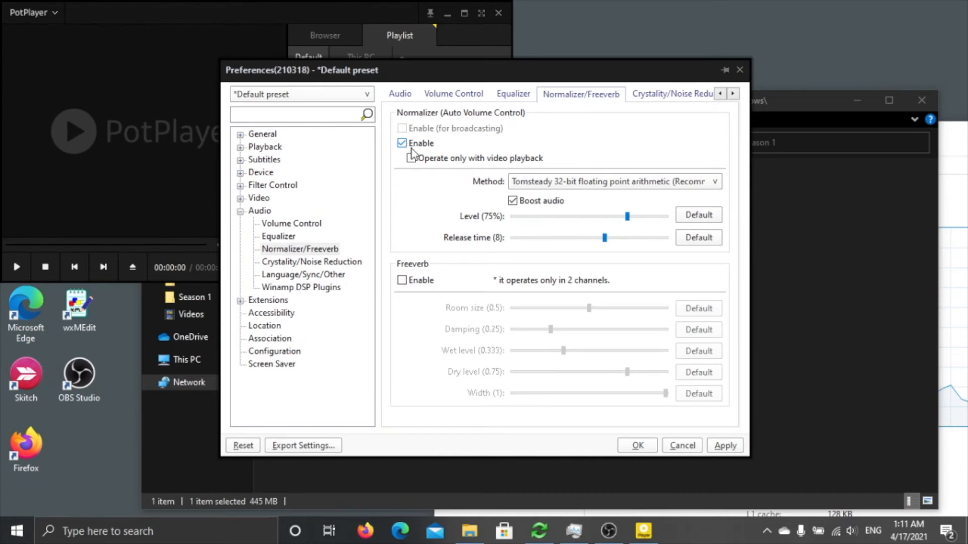
click(402, 143)
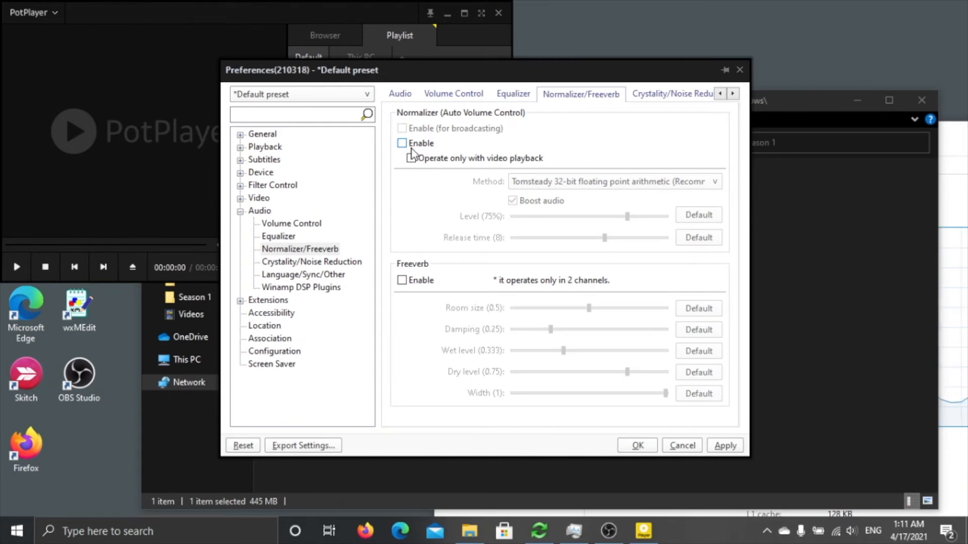
mouse_move(412, 153)
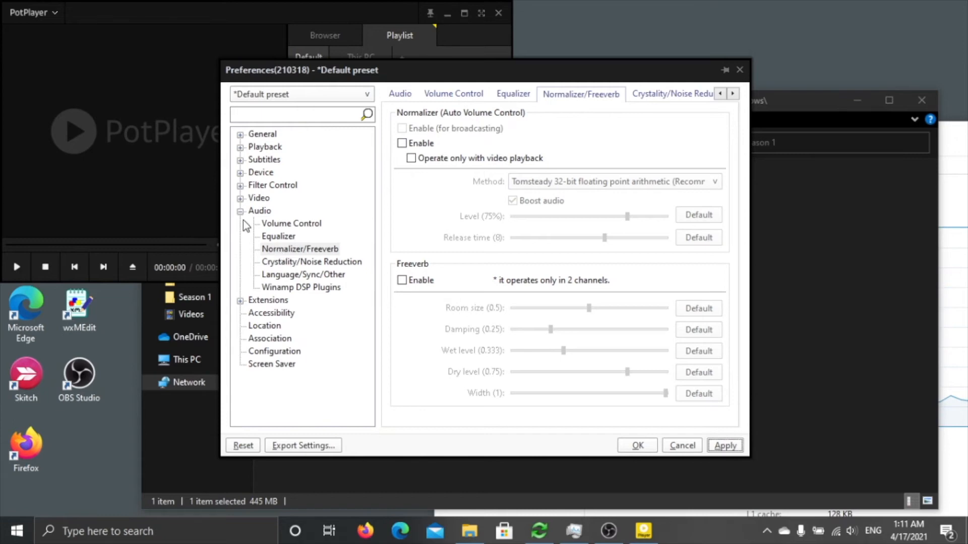
mouse_move(255, 225)
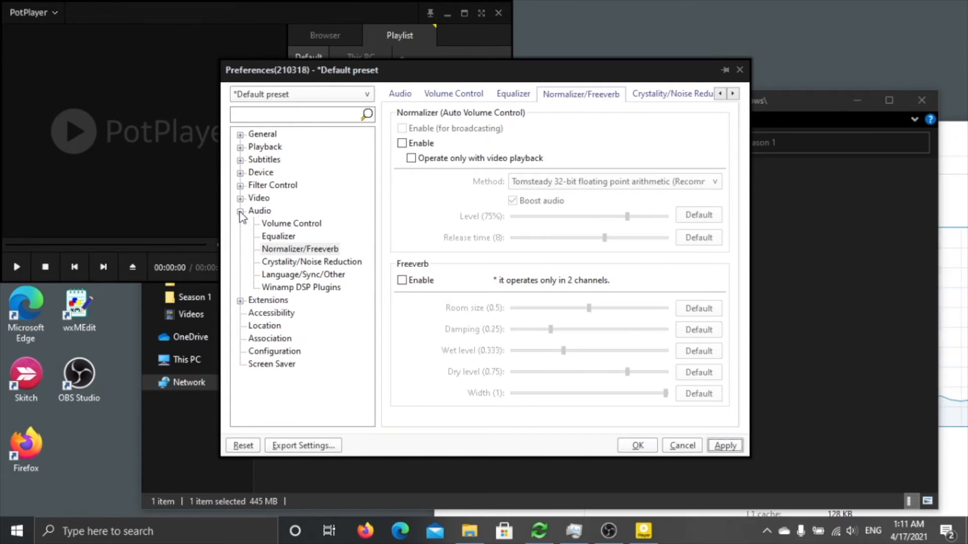
click(259, 211)
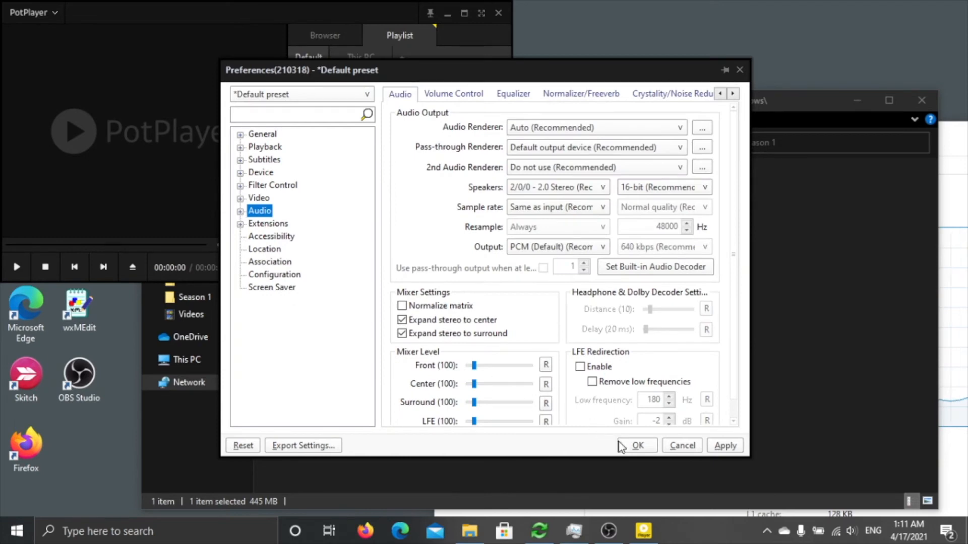
- Close Preferences with OK and load the Muse demo MP4 into the player
click(637, 446)
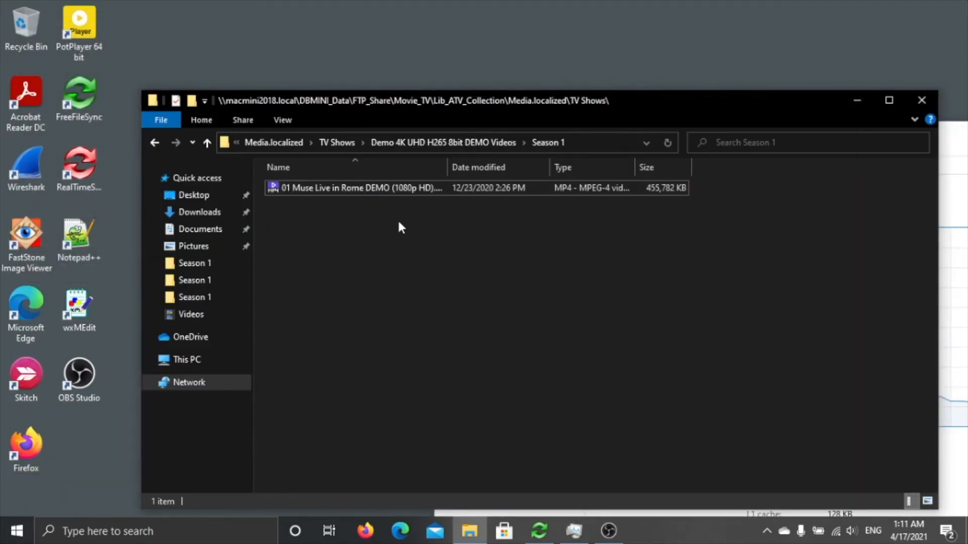
click(361, 187)
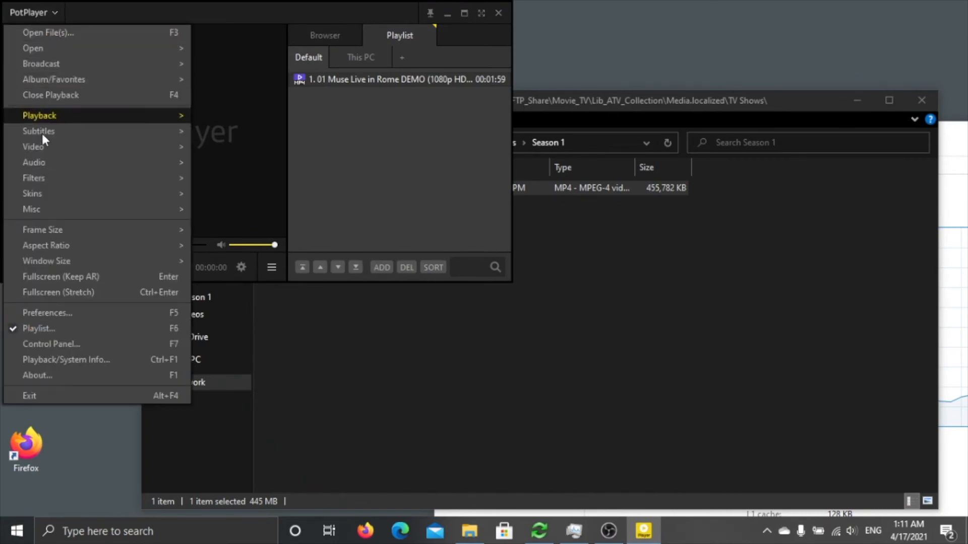
- Reopen Preferences on the Filter Control > Audio Decoder page
click(47, 312)
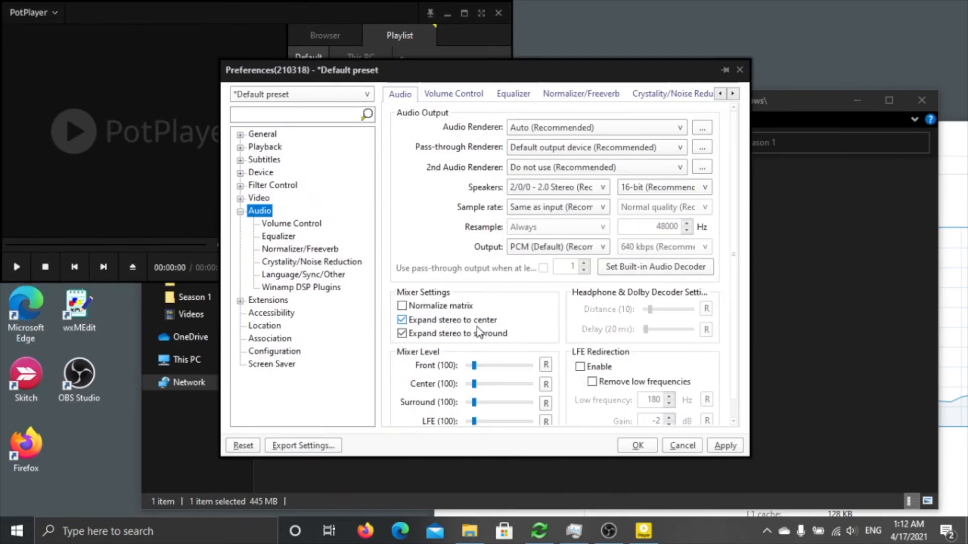
click(272, 186)
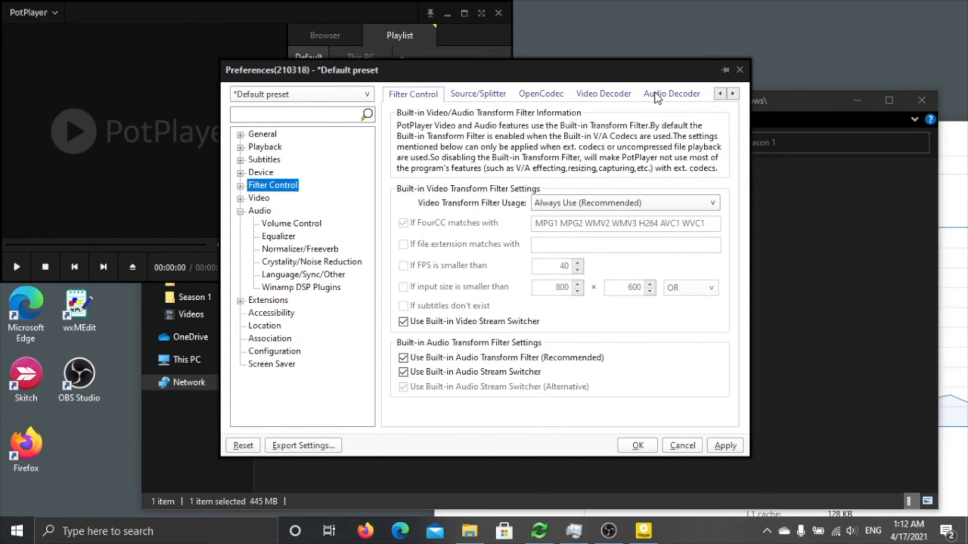
click(671, 93)
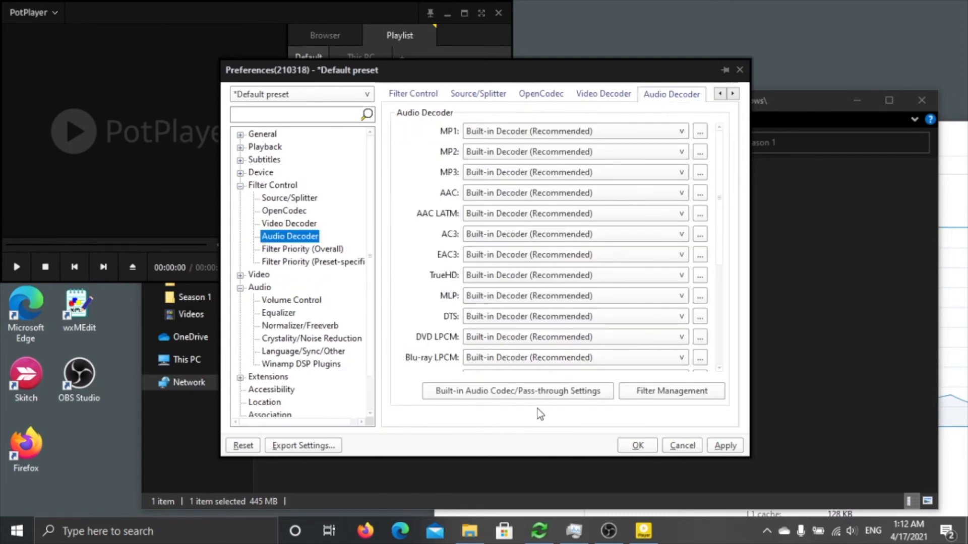
mouse_move(532, 401)
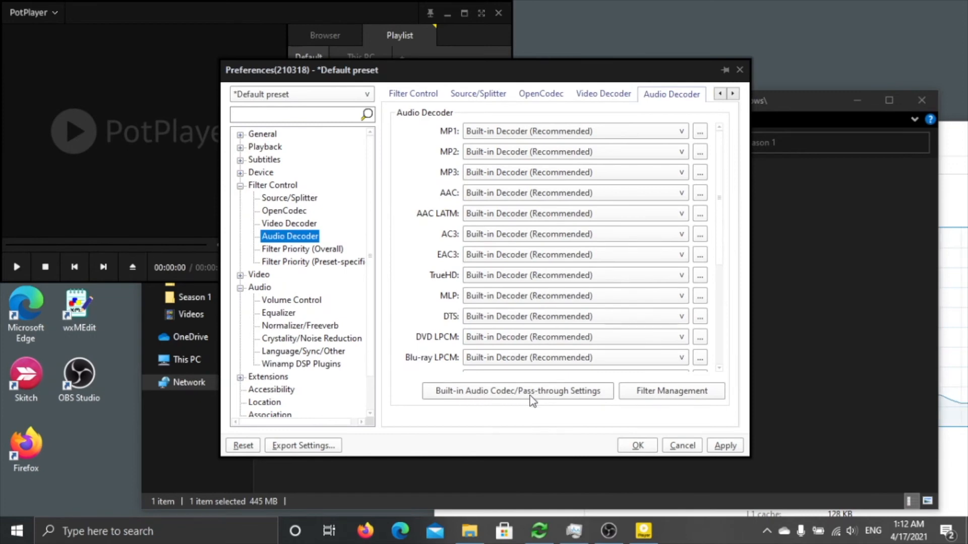
click(516, 391)
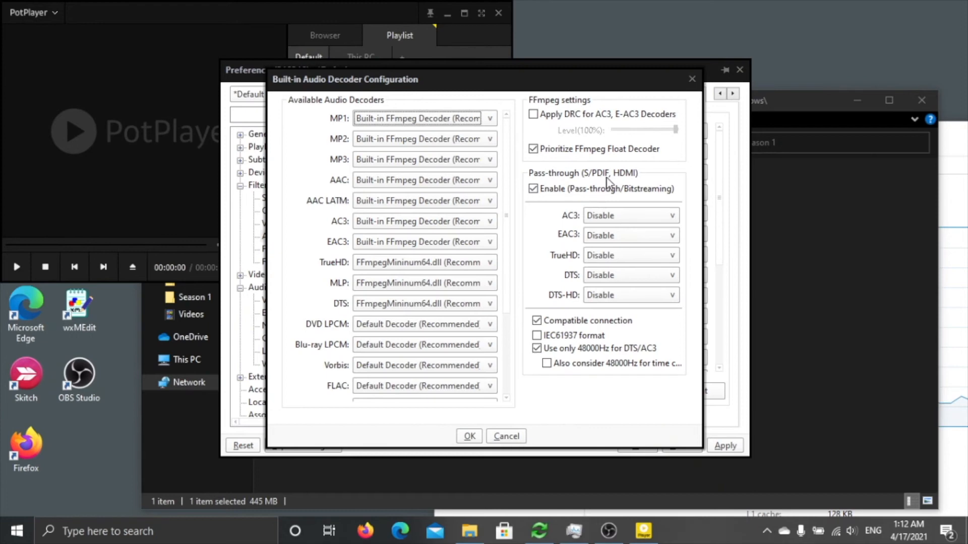
mouse_move(631, 185)
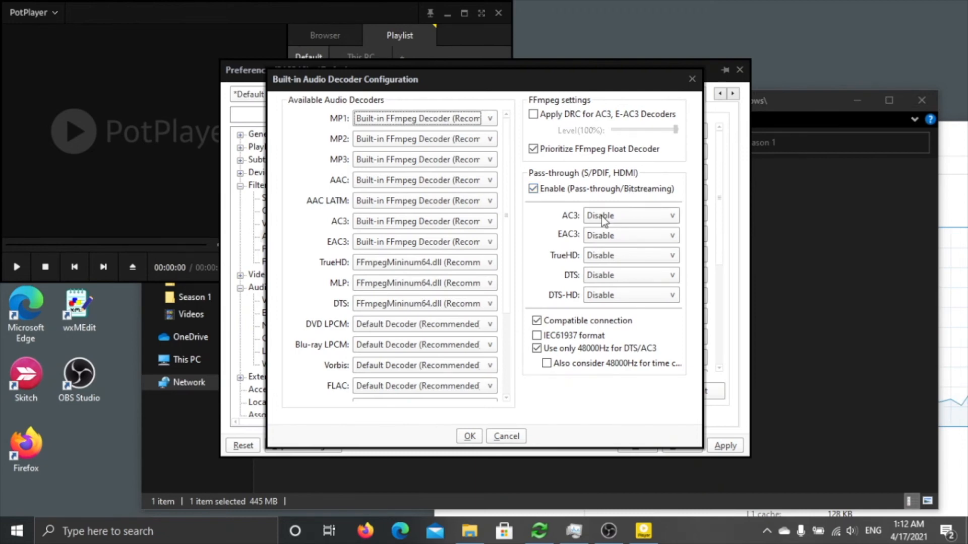
mouse_move(584, 221)
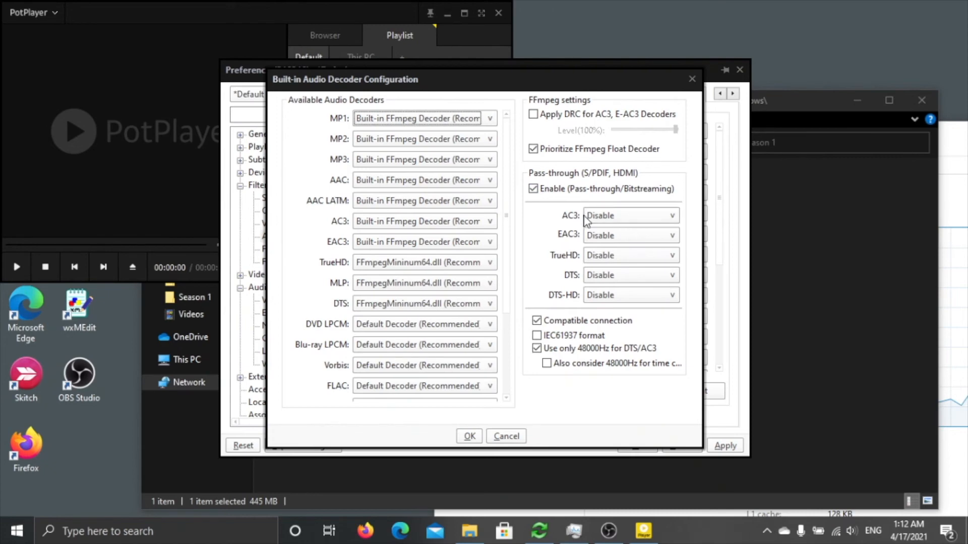
mouse_move(598, 234)
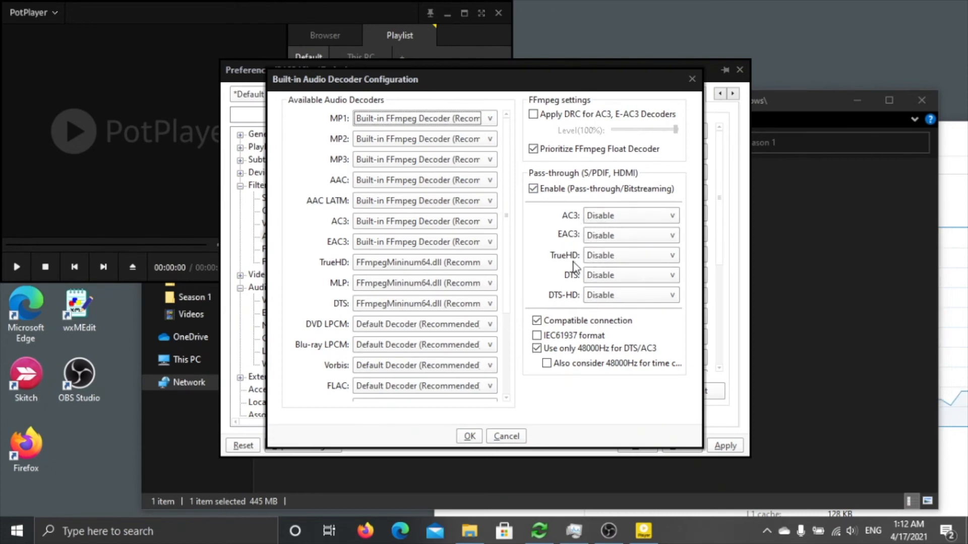
mouse_move(610, 257)
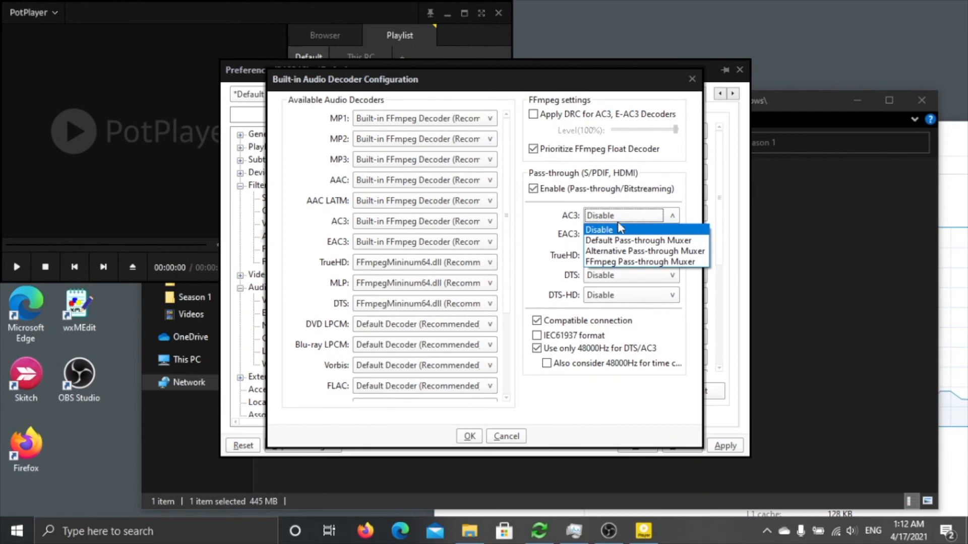
mouse_move(620, 243)
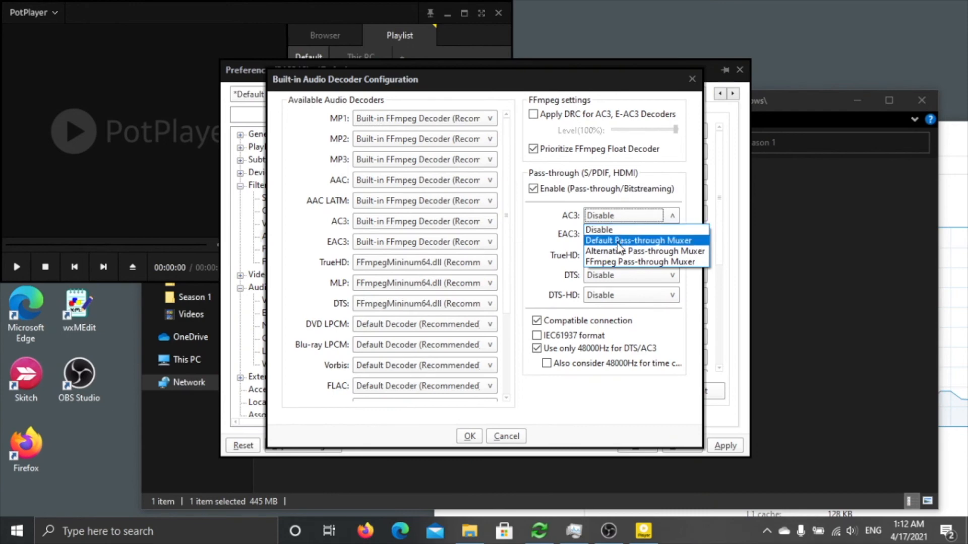
- Set AC3 and DTS-HD pass-through to Default Pass-through Muxer in the Built-in Audio Decoder dialog
click(639, 240)
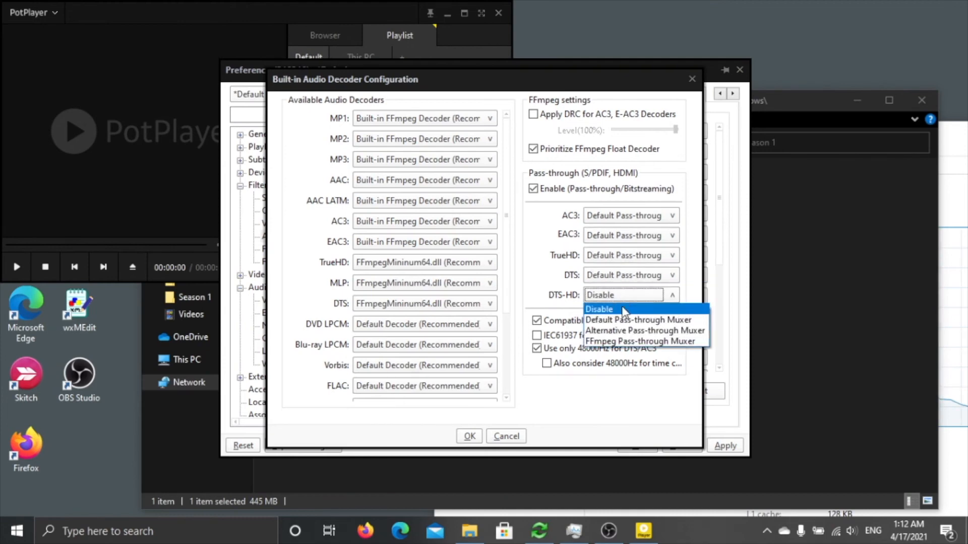
click(637, 319)
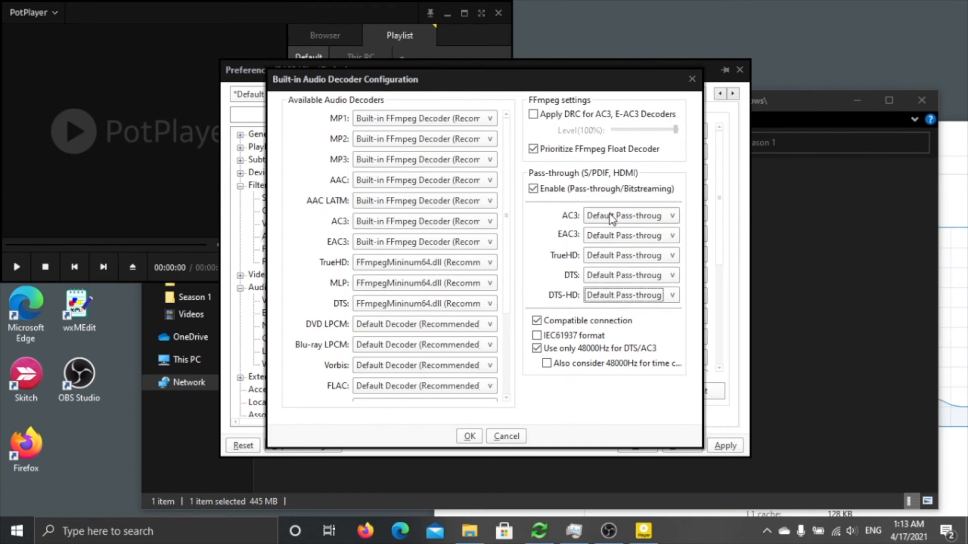
mouse_move(808, 259)
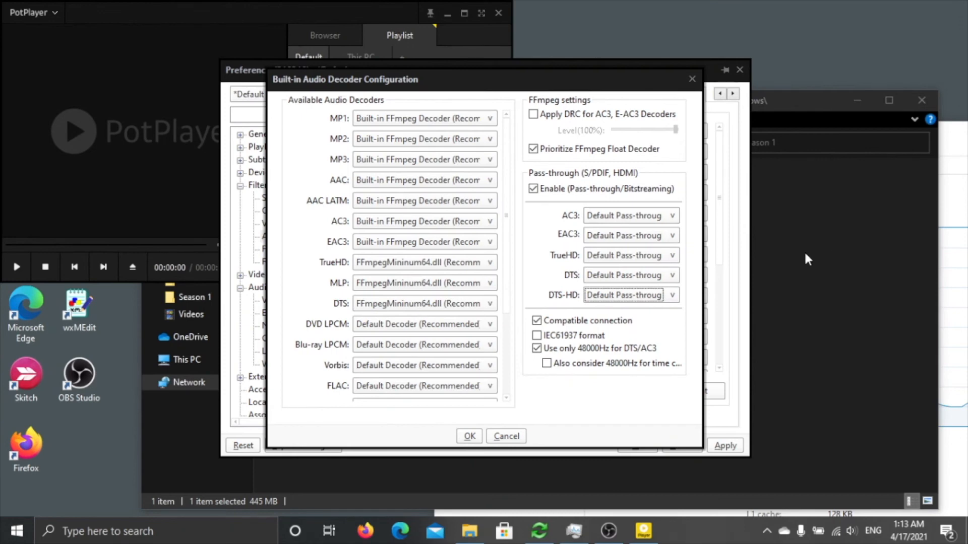
mouse_move(847, 249)
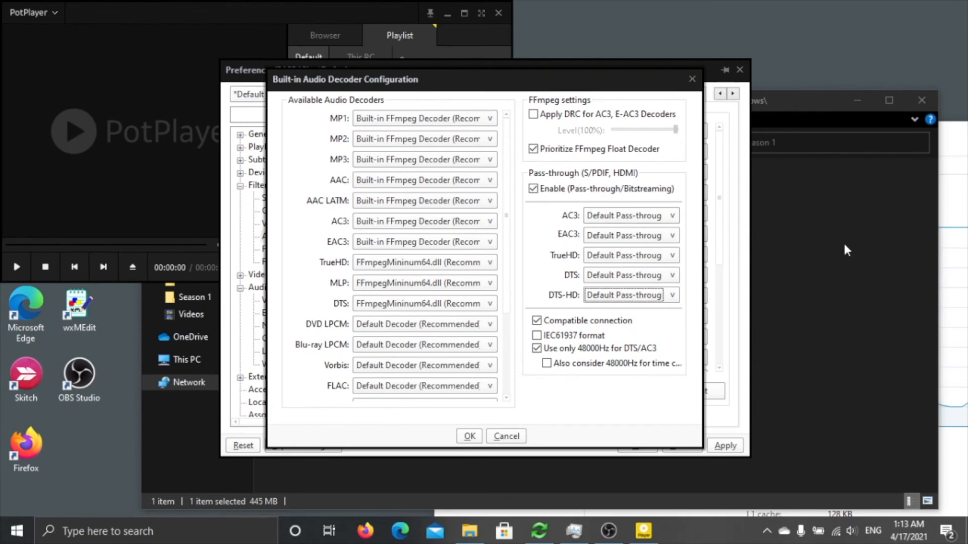
mouse_move(832, 282)
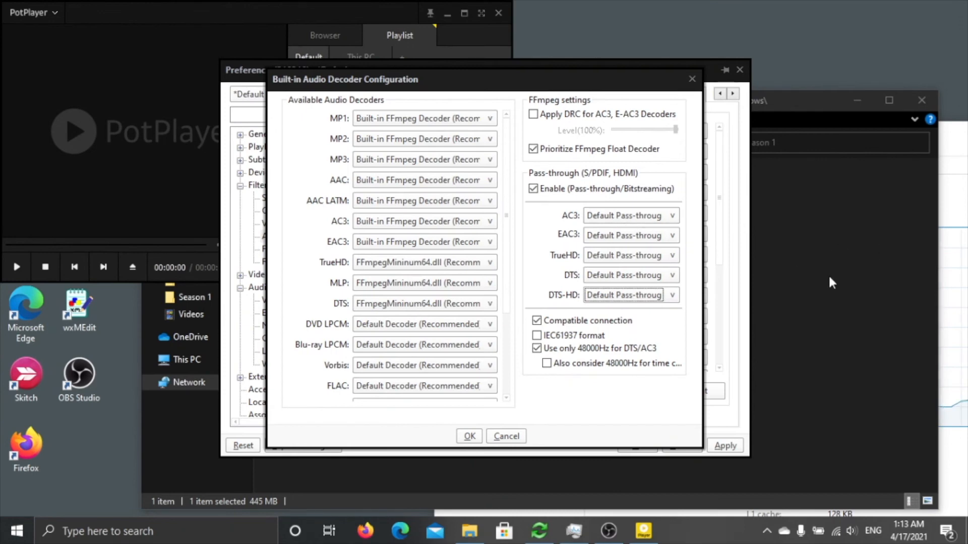
mouse_move(916, 396)
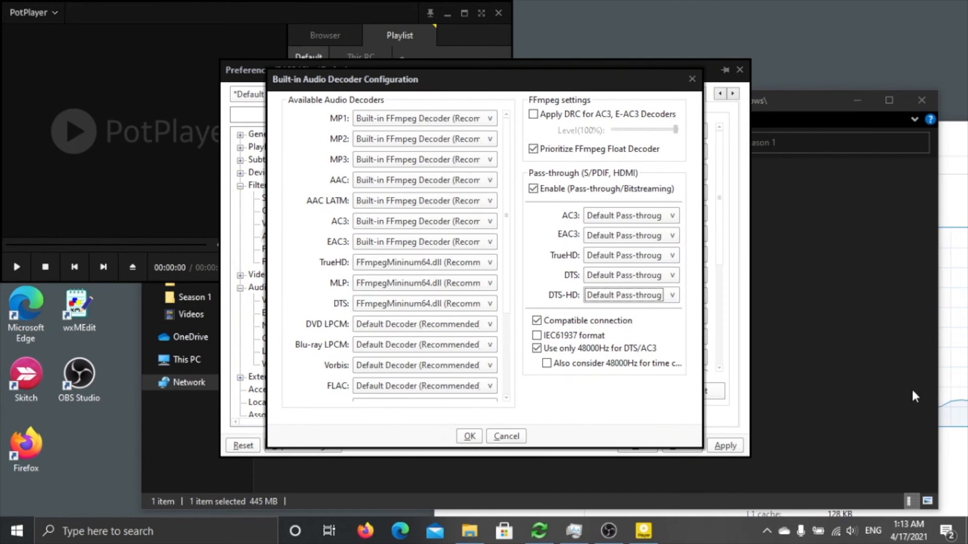
mouse_move(567, 221)
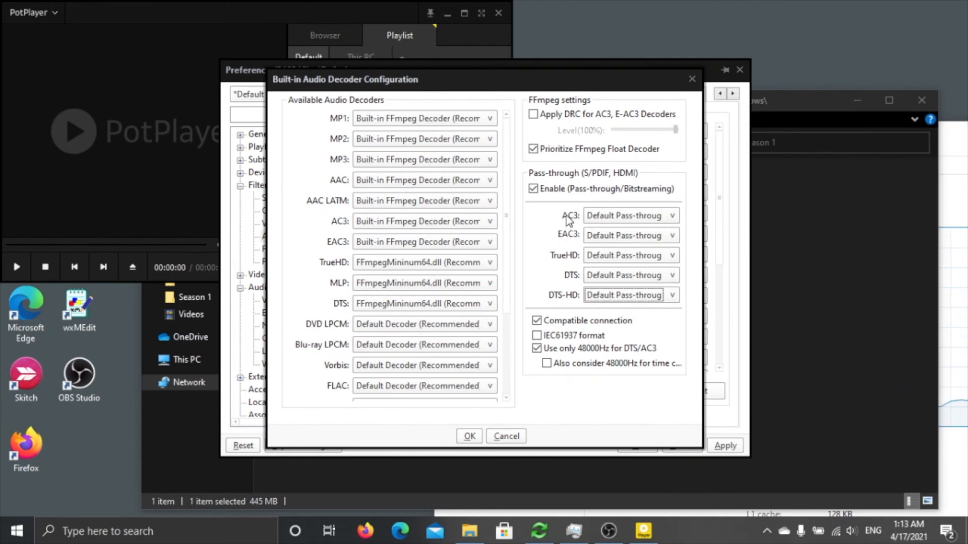
mouse_move(567, 224)
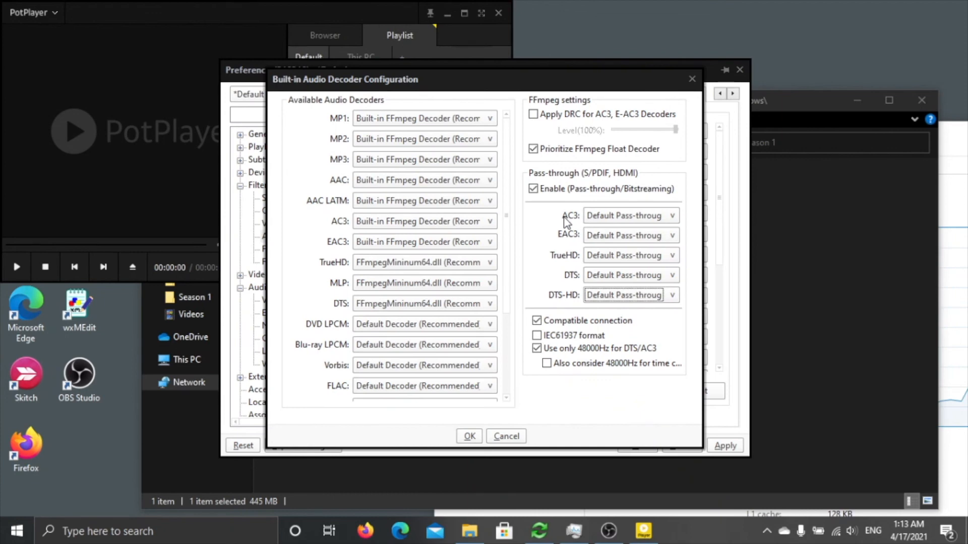
mouse_move(570, 249)
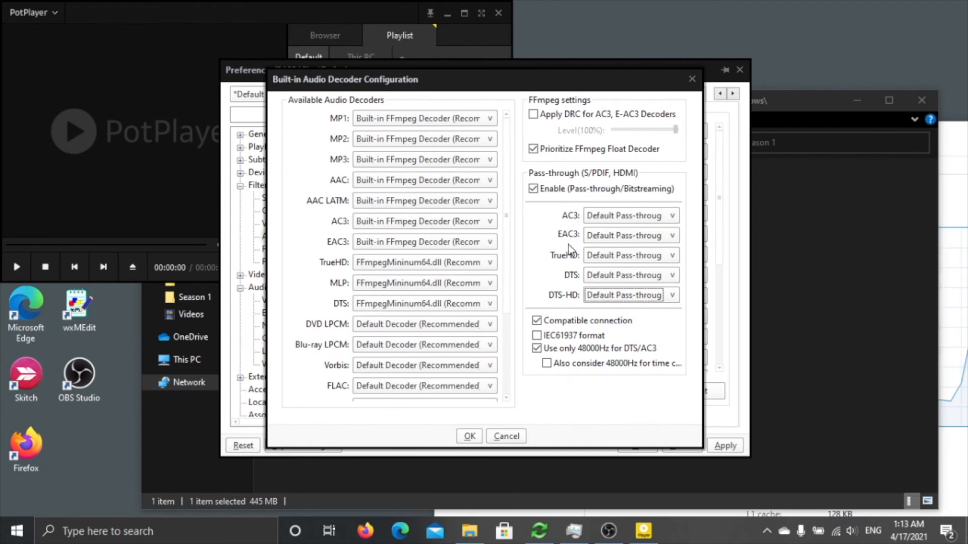
mouse_move(574, 284)
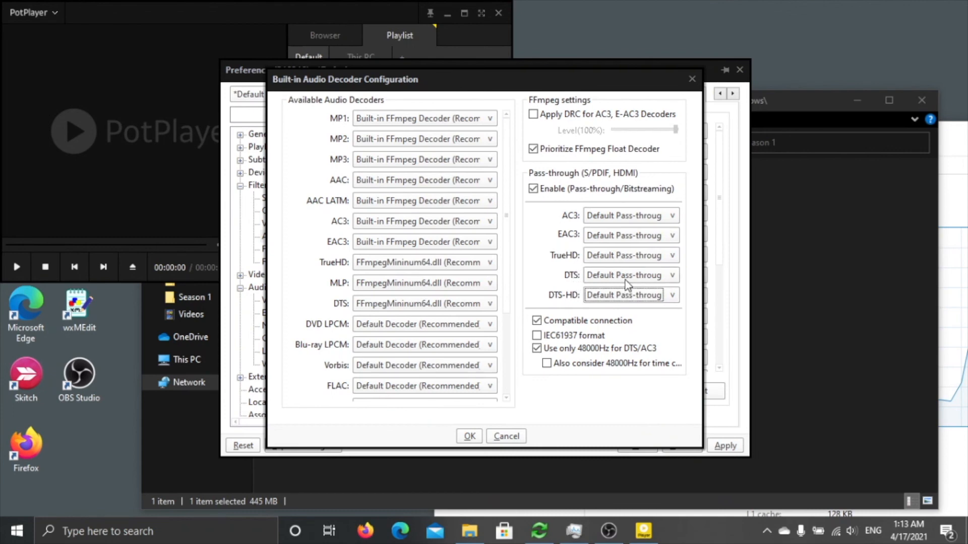
click(672, 255)
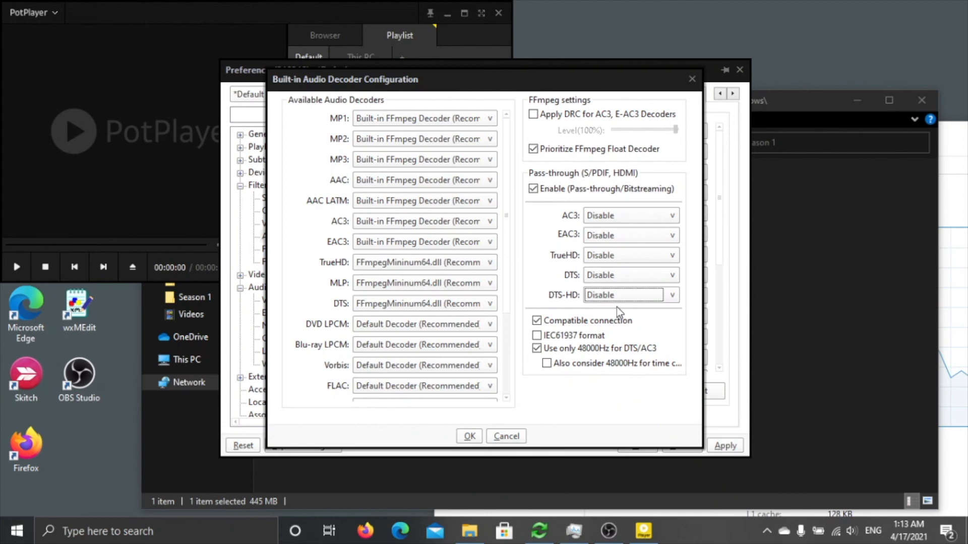
mouse_move(614, 216)
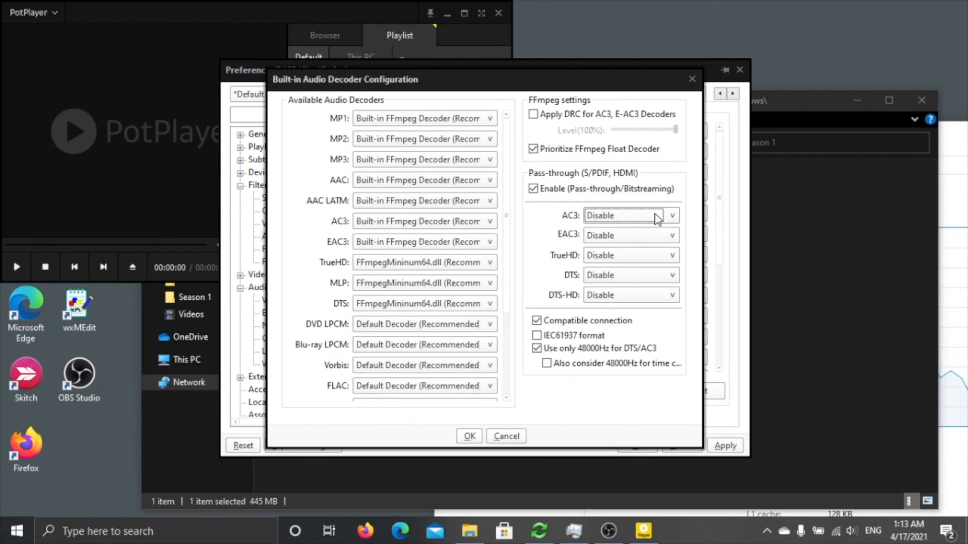
click(672, 214)
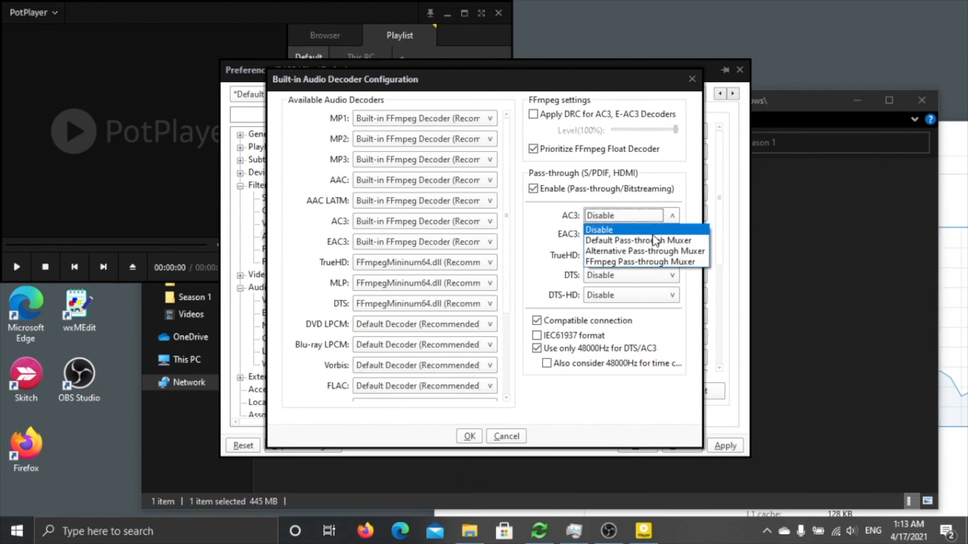
click(637, 240)
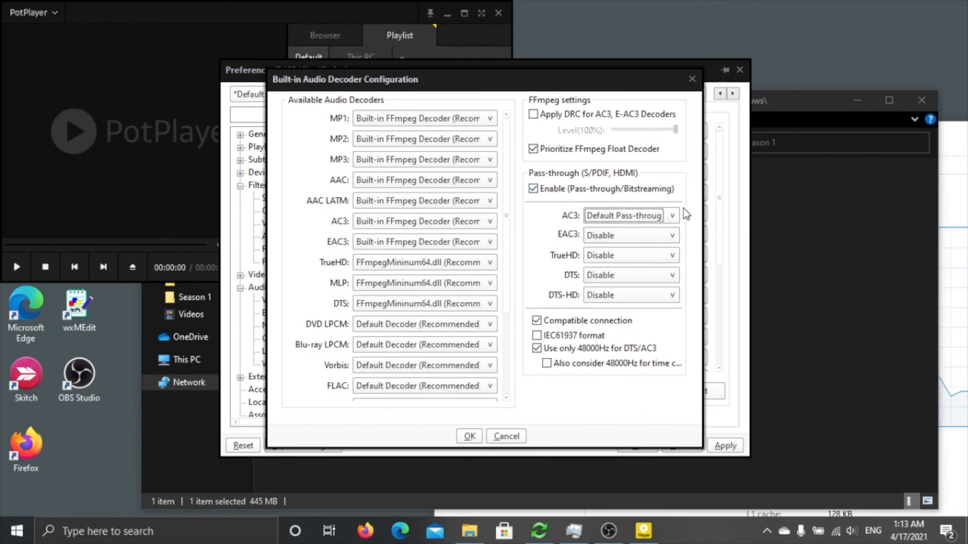
click(629, 215)
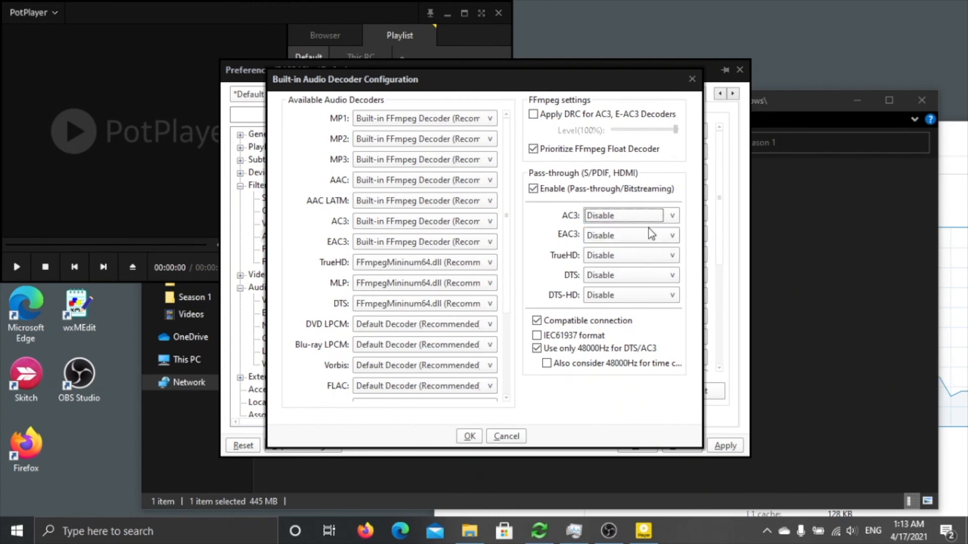
click(533, 188)
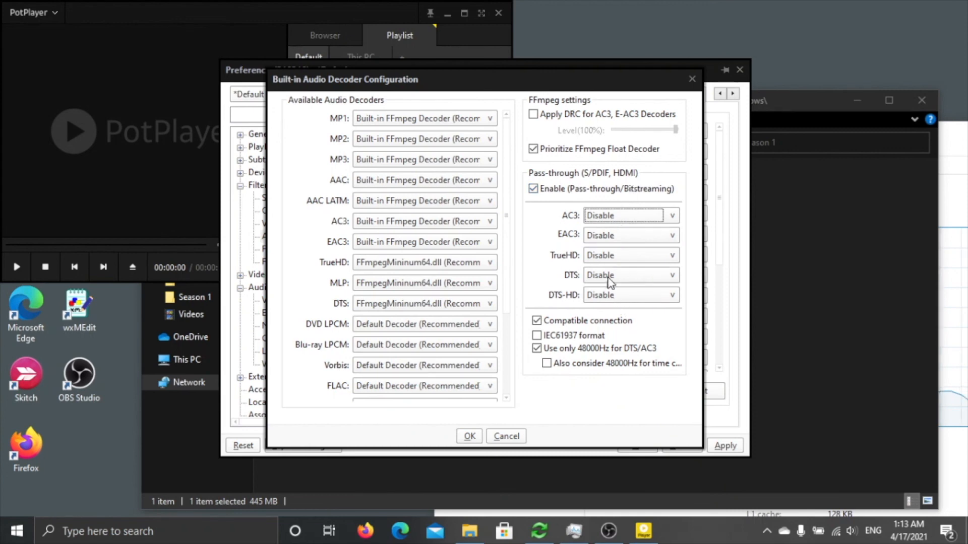
click(533, 189)
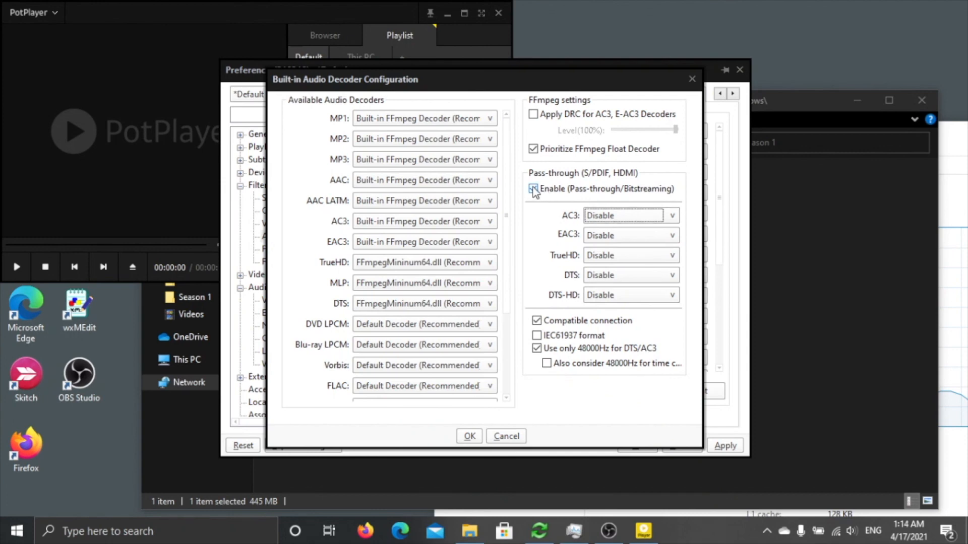
click(533, 189)
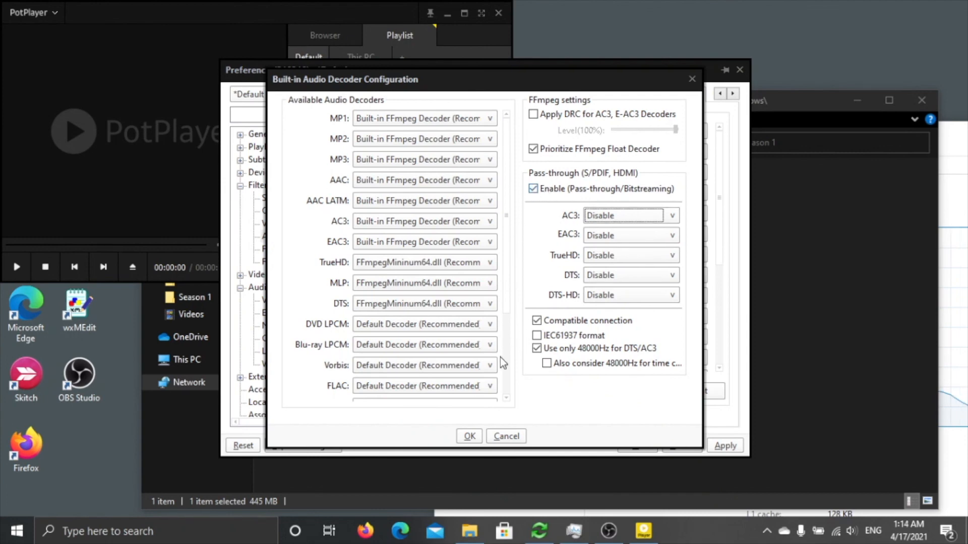